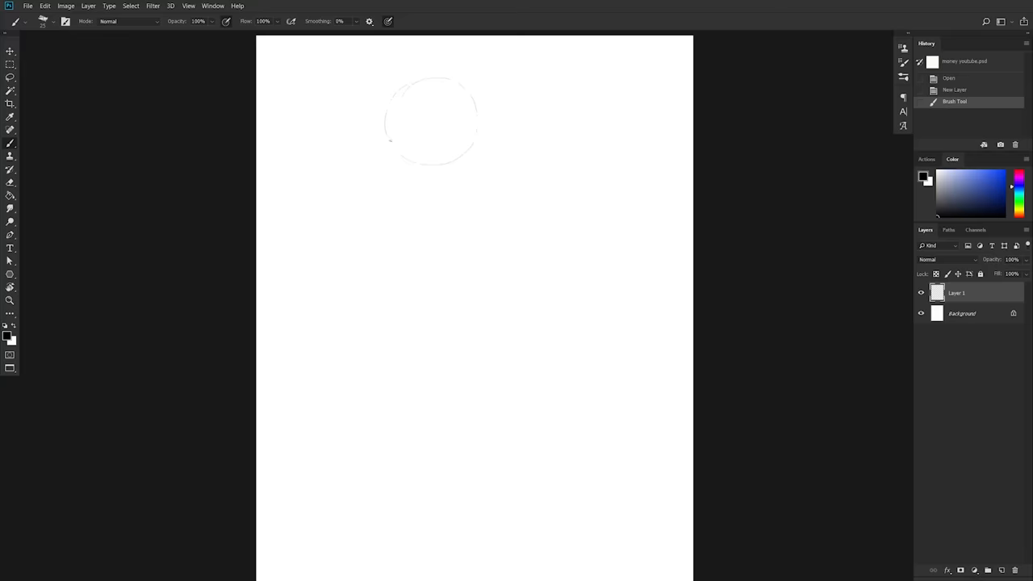
Sketch the jaw, neck, shoulder, arm and torso side lines of the figure on Layer 1.
drag(391, 132, 423, 187)
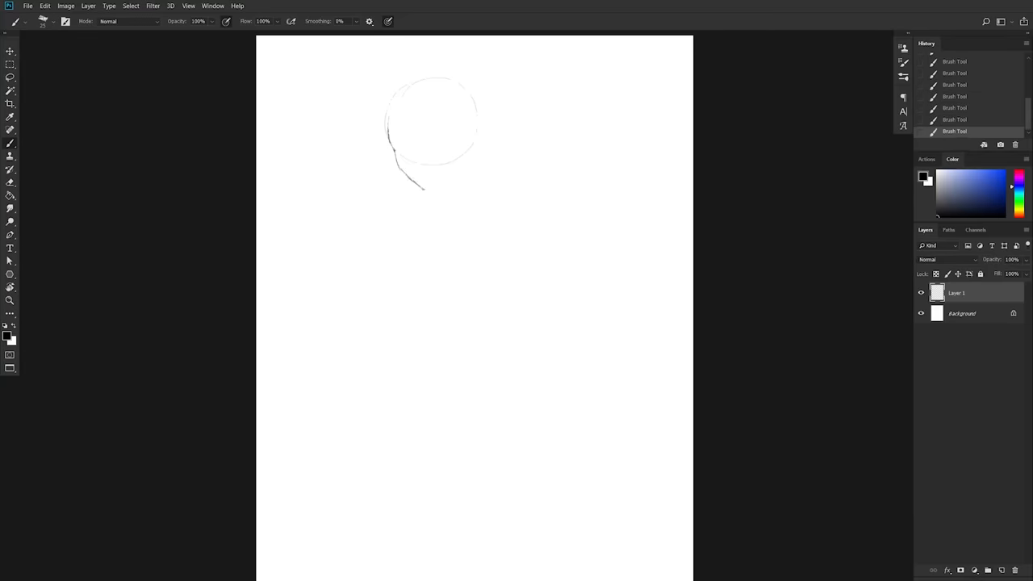
drag(407, 190, 465, 169)
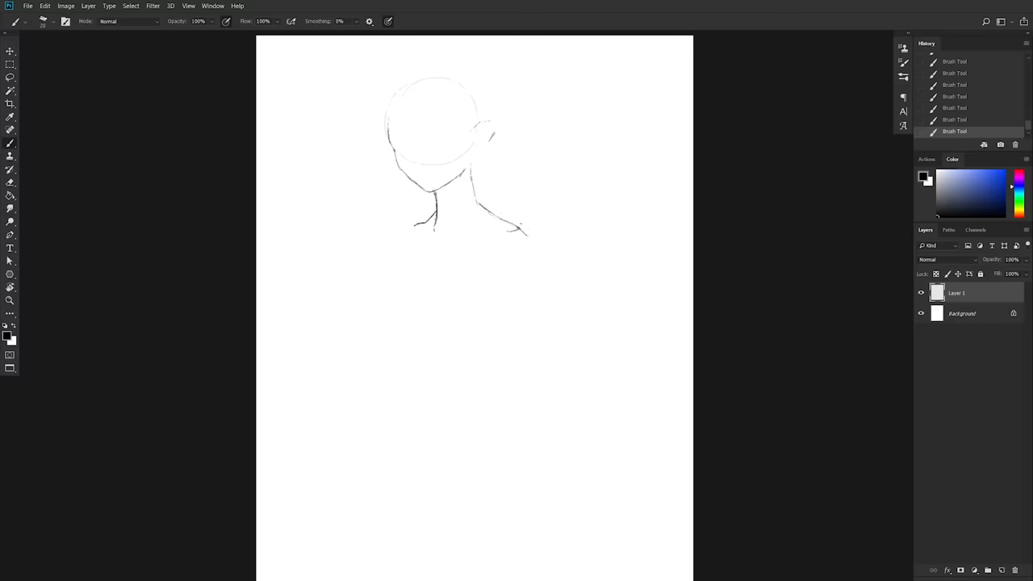
drag(519, 222, 524, 392)
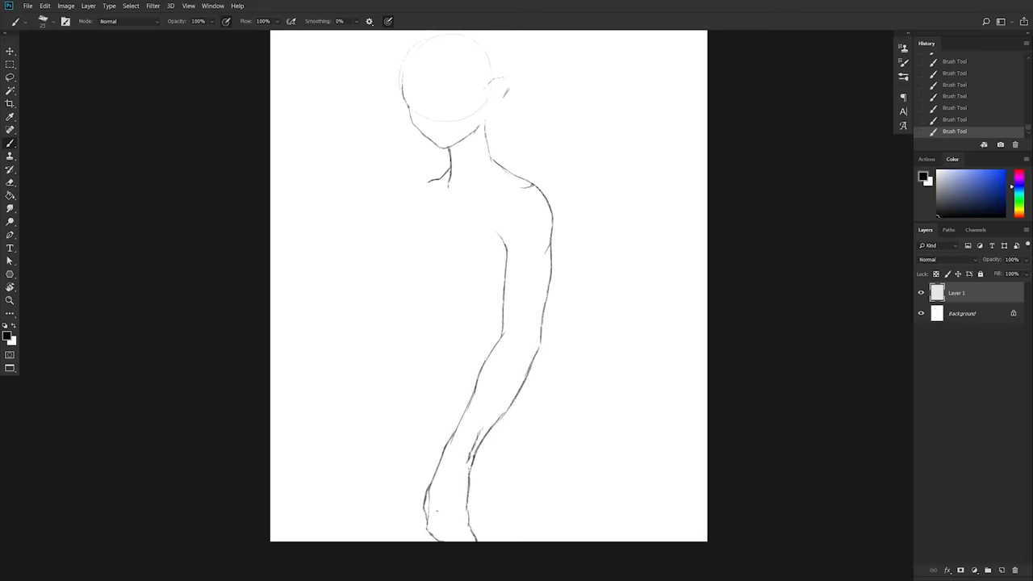
drag(448, 501, 500, 532)
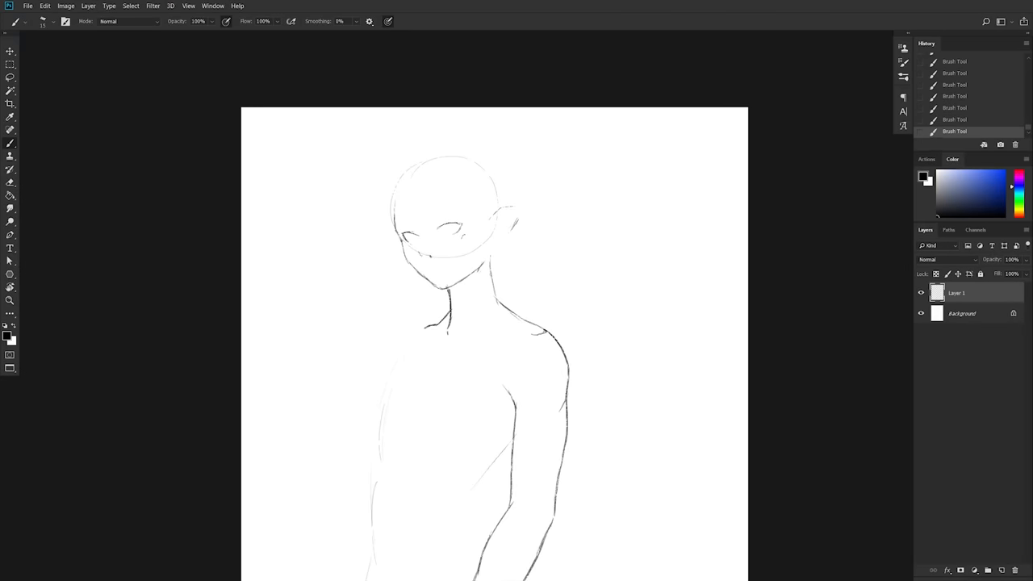
drag(416, 250, 448, 266)
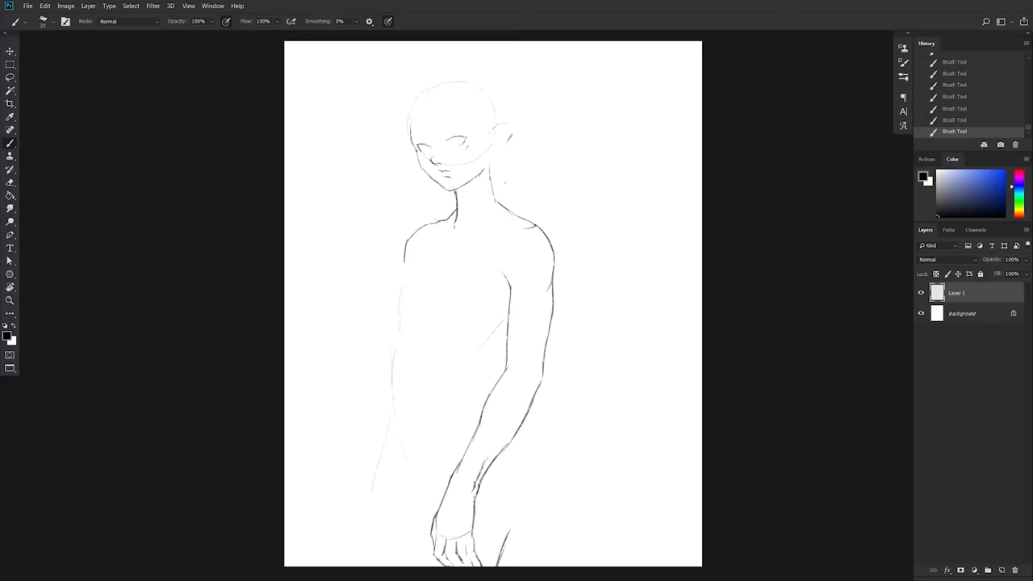
Draw the torso sides, chest, collarbones, abdominal lines, hips and the hand at the figure's side.
drag(403, 303, 416, 487)
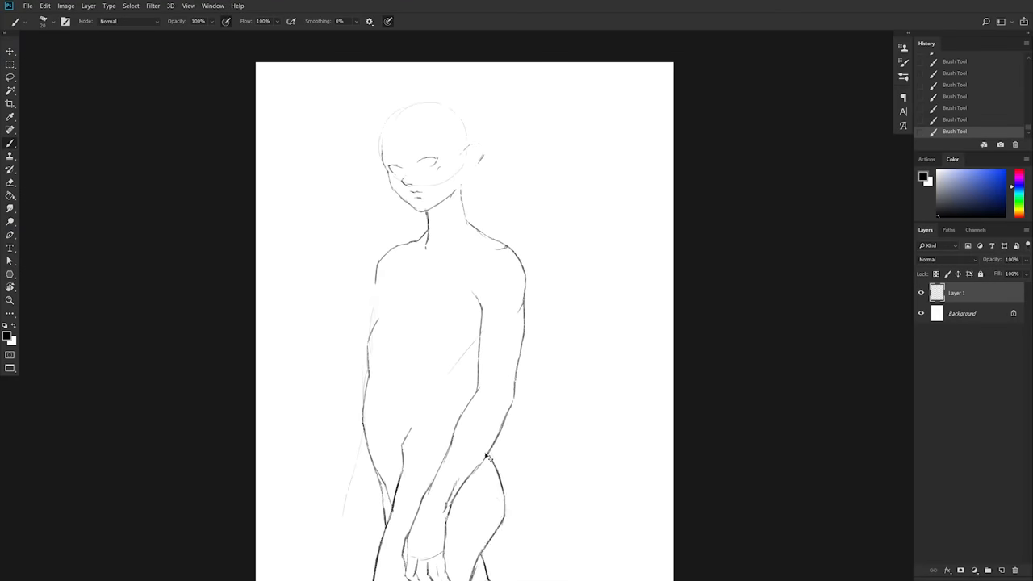
drag(452, 387, 476, 468)
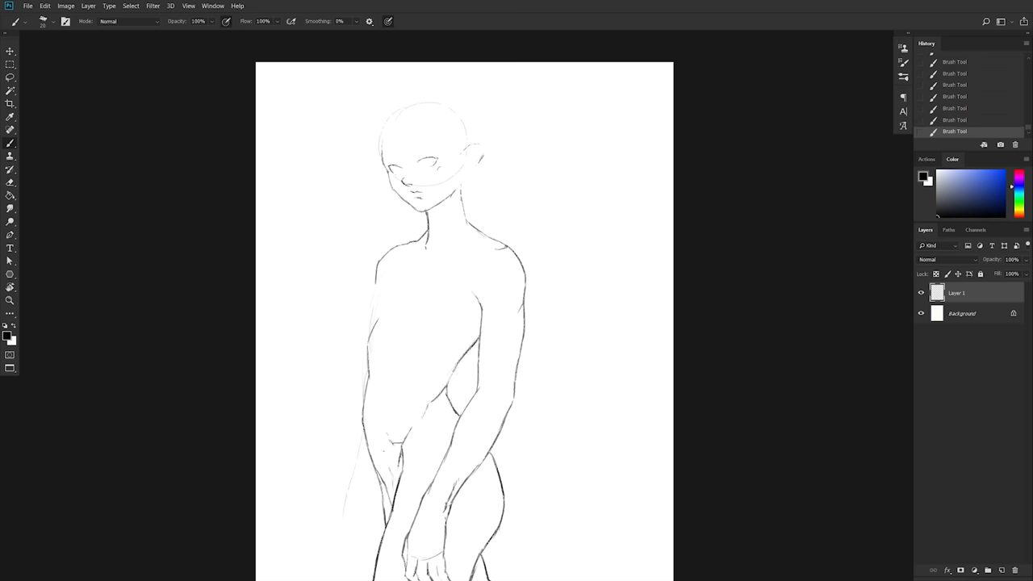
drag(354, 310, 371, 411)
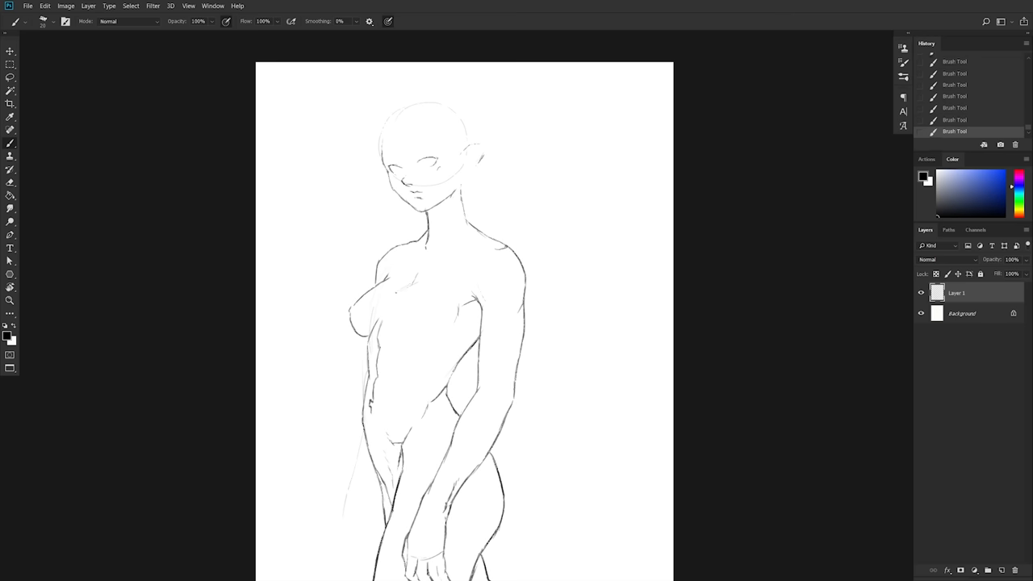
drag(380, 310, 452, 326)
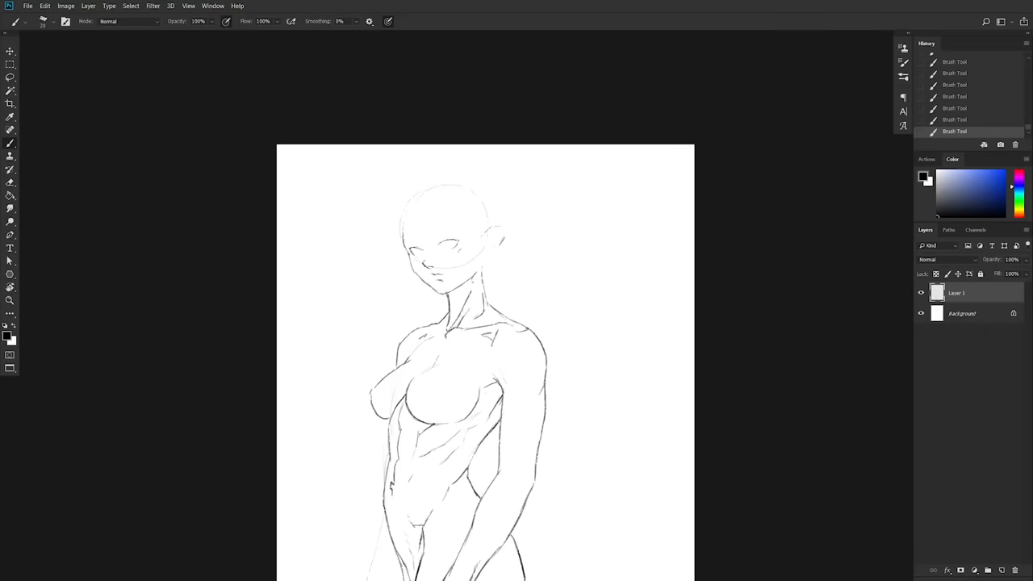
drag(428, 331, 476, 290)
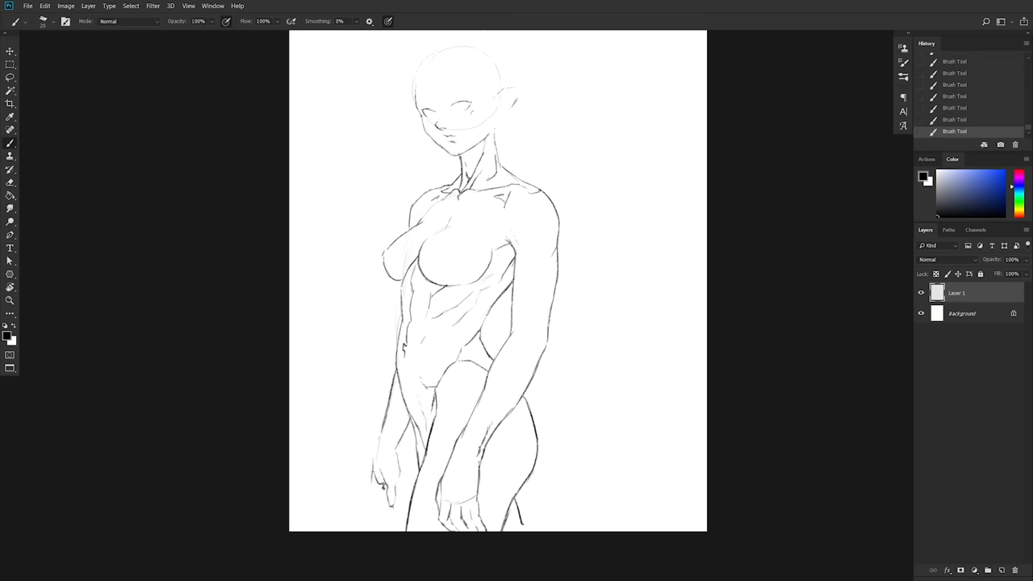
click(384, 468)
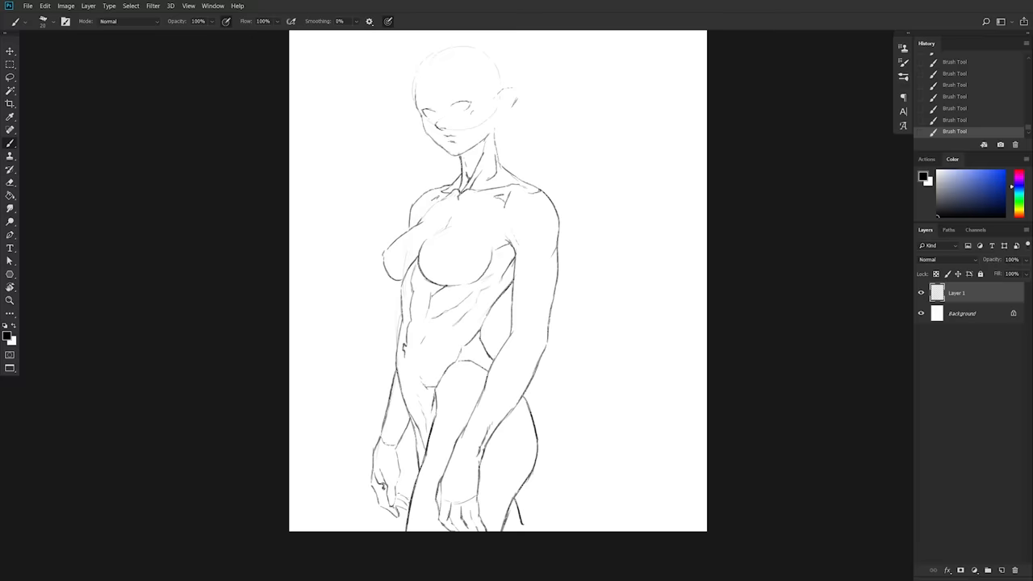
Zoom in on the face and draw the eyes, brows, nose and mouth.
click(400, 497)
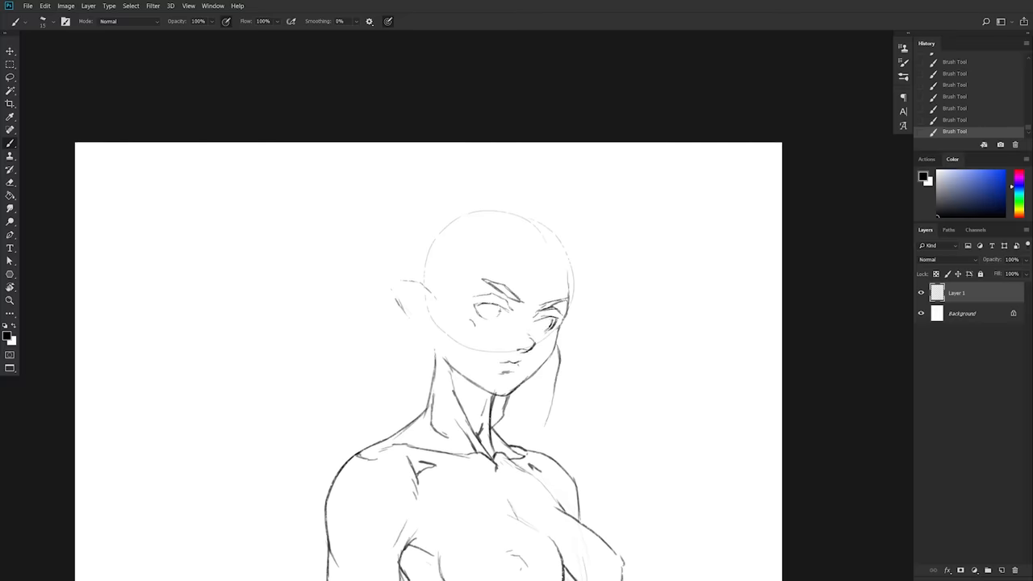
click(500, 310)
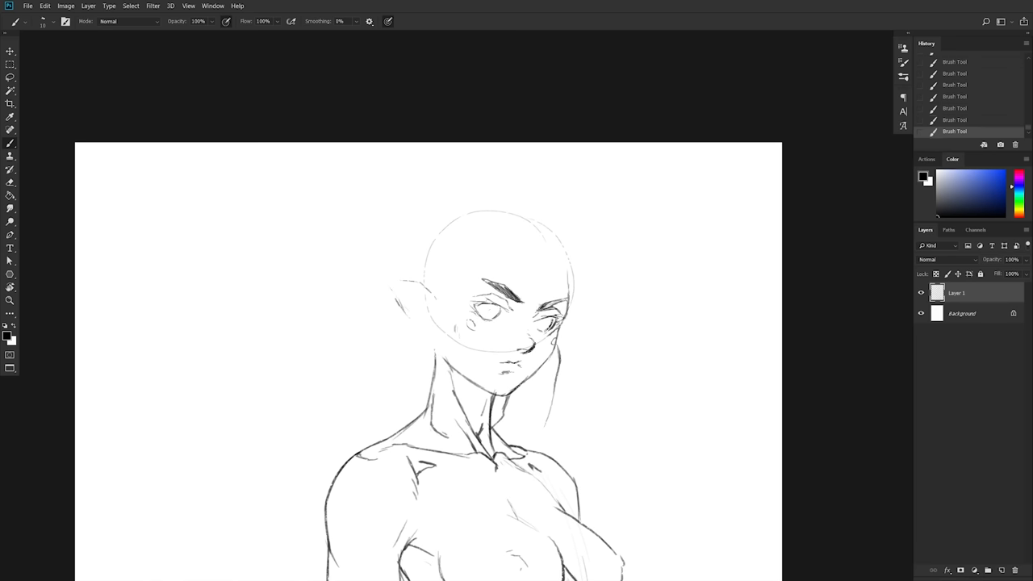
Draw windswept hair strands around the head and flowing down past the shoulders.
drag(532, 258, 613, 294)
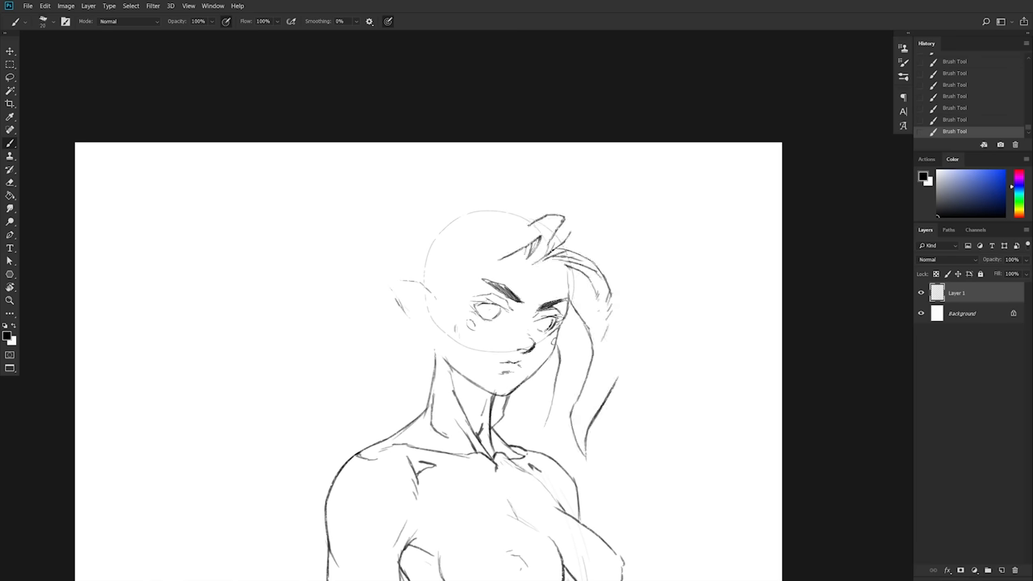
drag(347, 389, 508, 225)
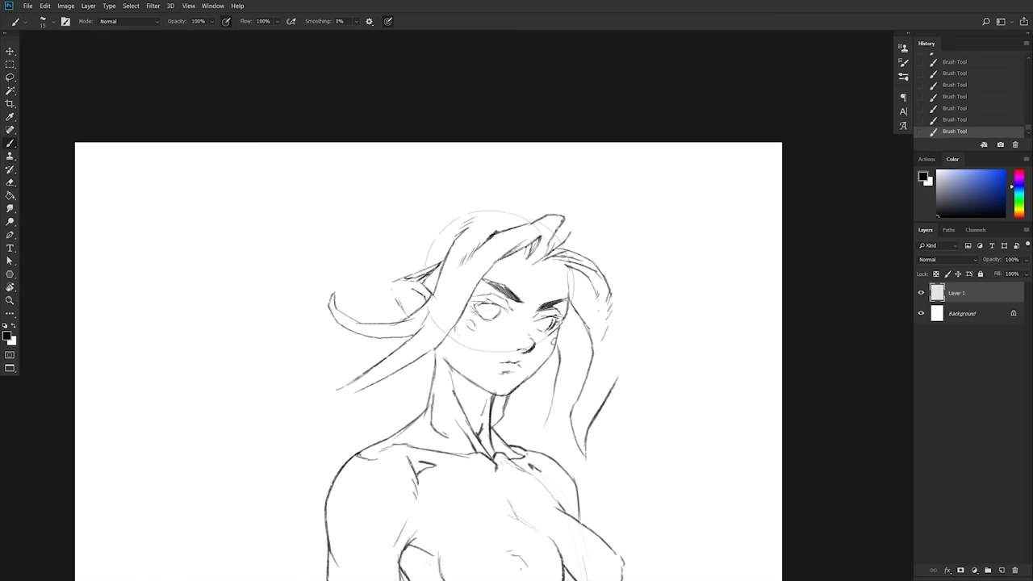
drag(355, 266, 419, 307)
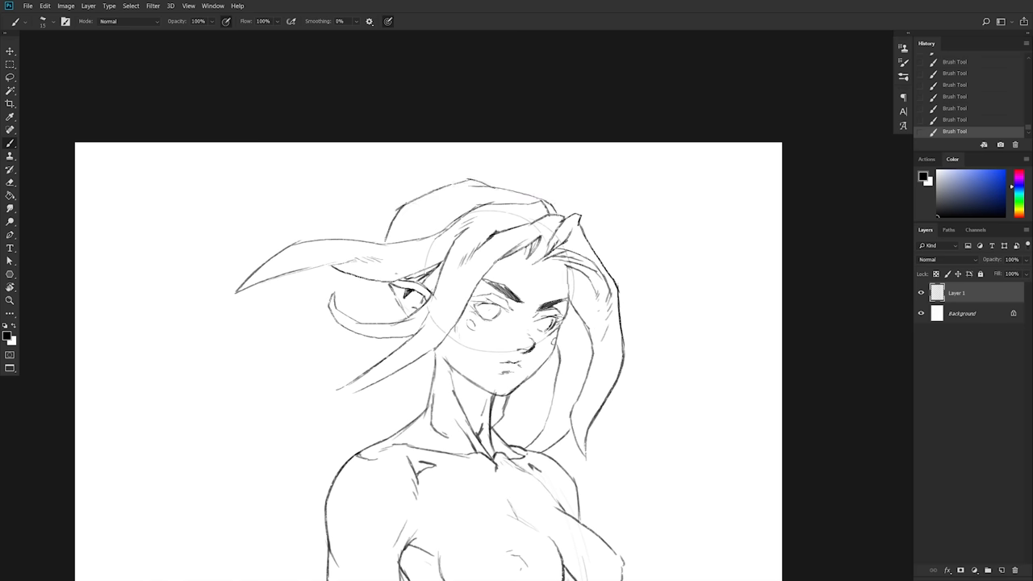
drag(379, 290, 419, 371)
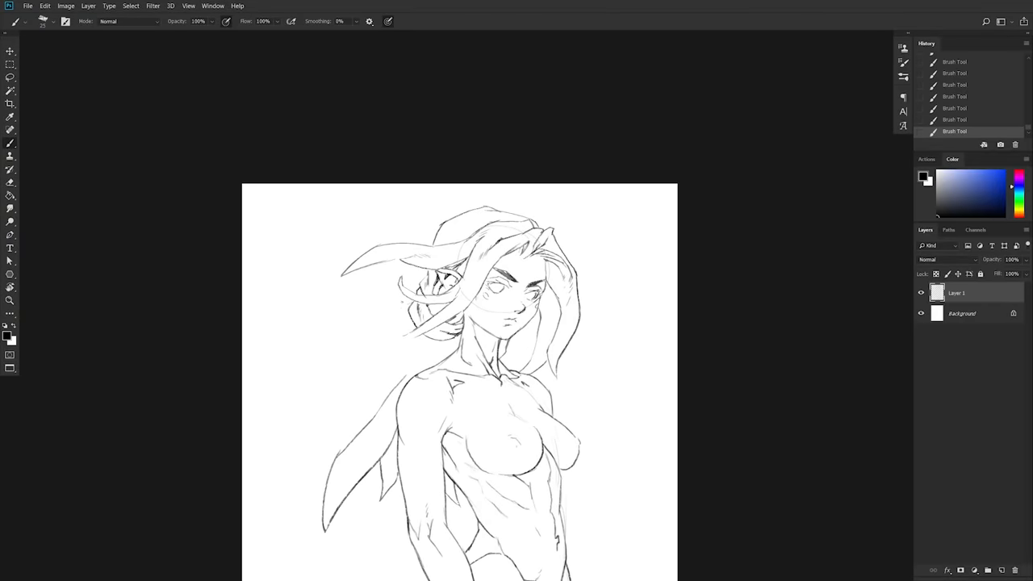
drag(412, 303, 274, 465)
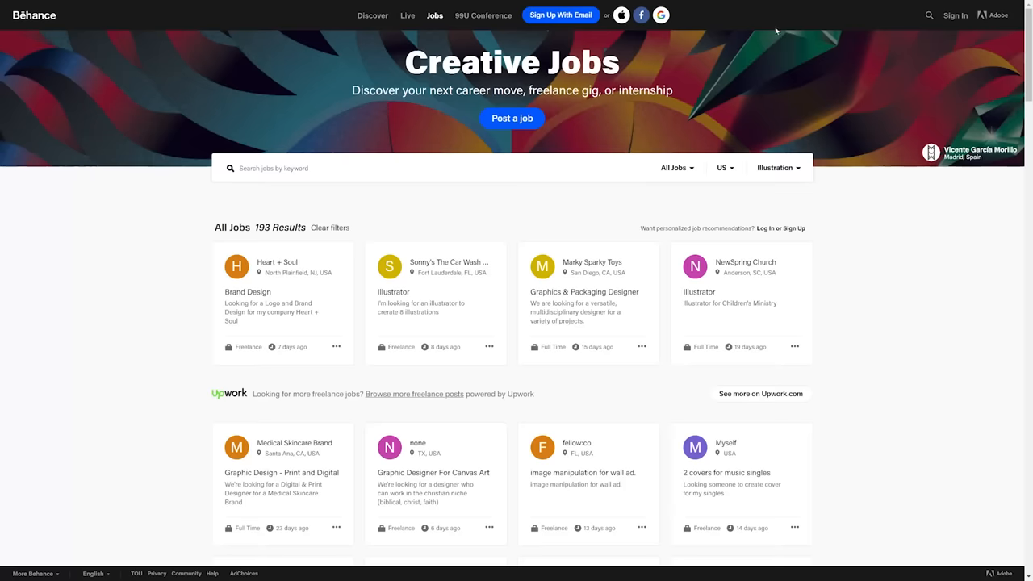
mouse_move(797, 210)
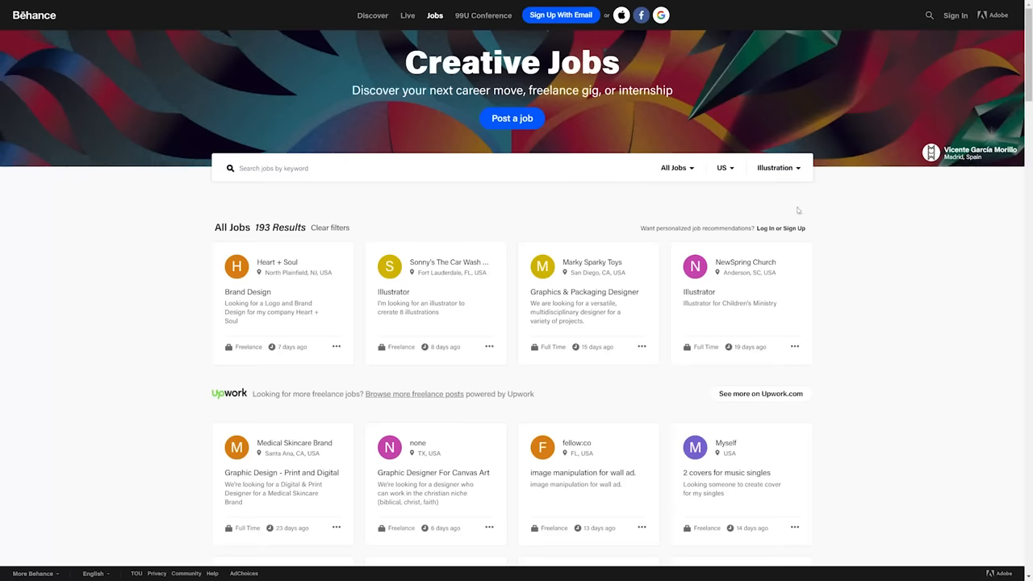
Filter the Behance job listings by Art Direction, then browse further job categories.
click(778, 168)
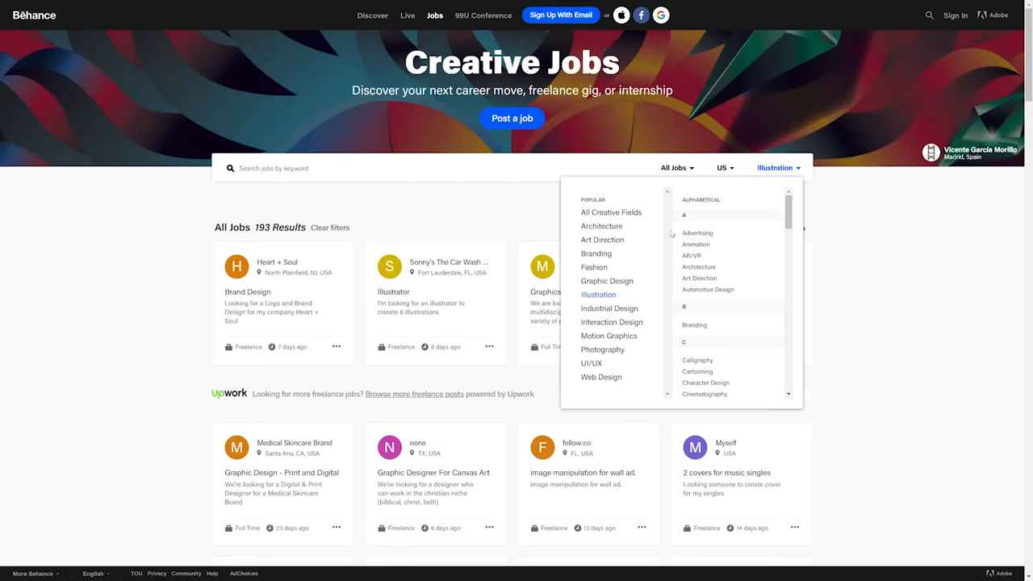
mouse_move(594, 266)
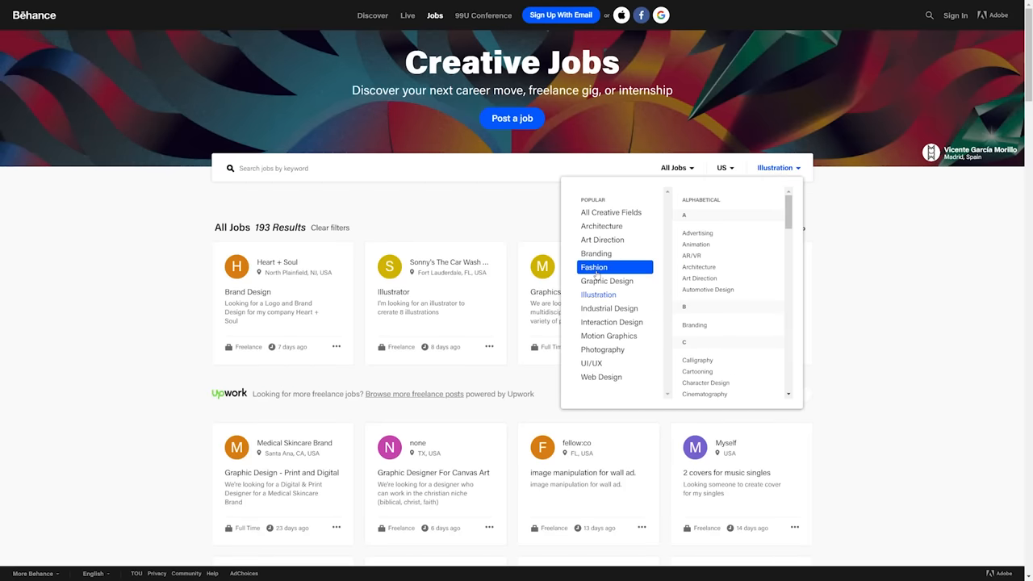
click(602, 239)
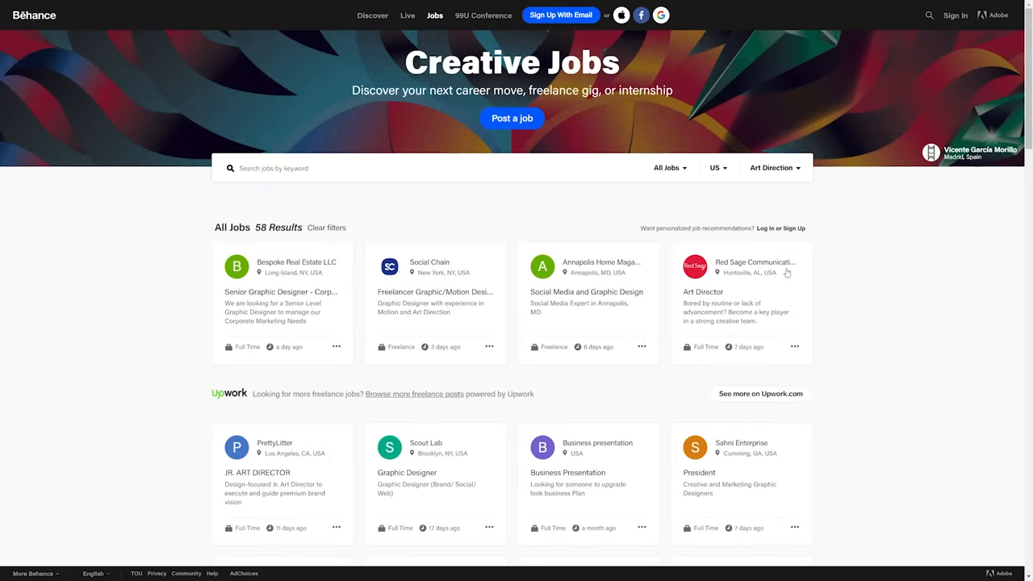
click(772, 168)
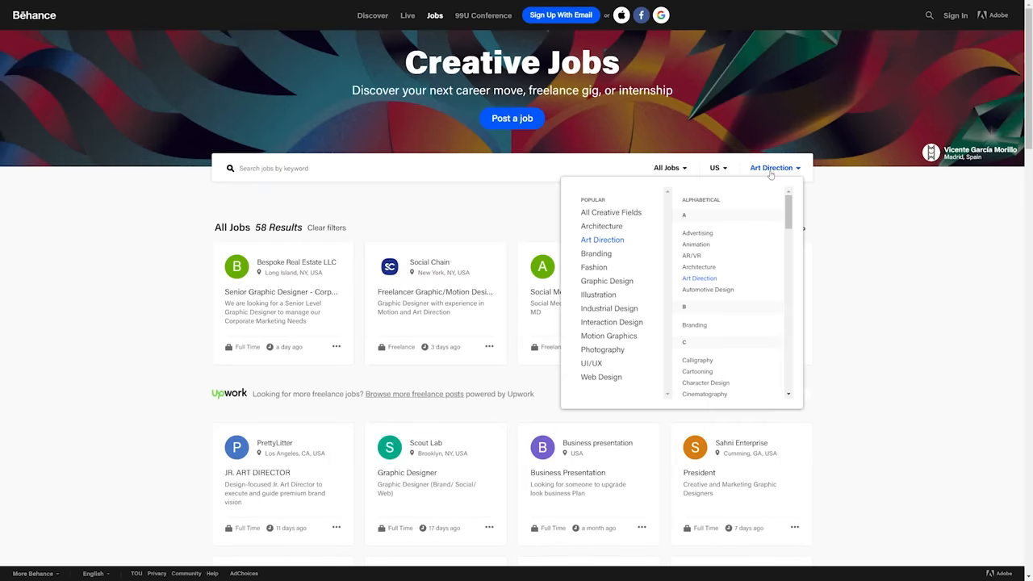
scroll(down, 3)
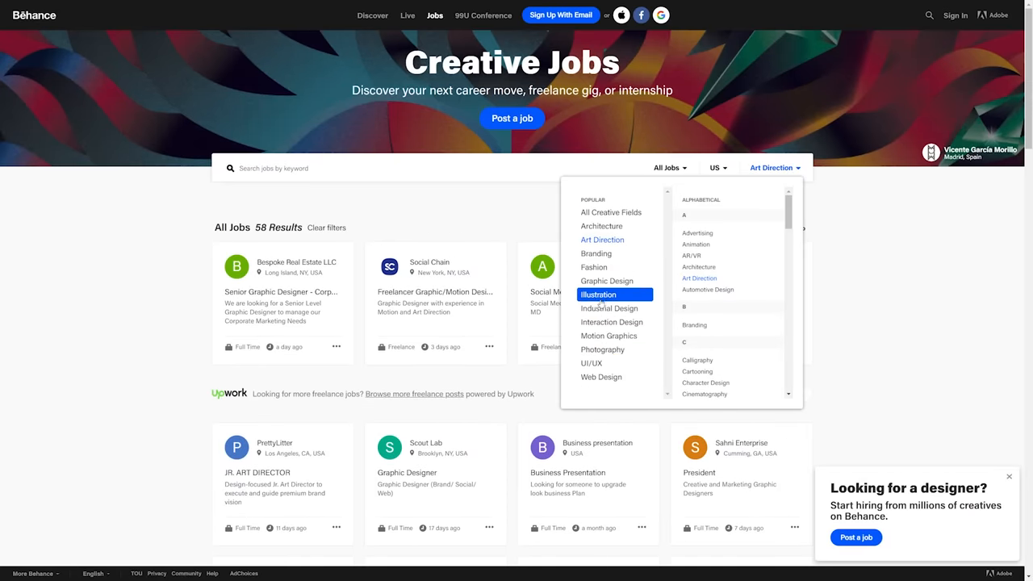
click(597, 294)
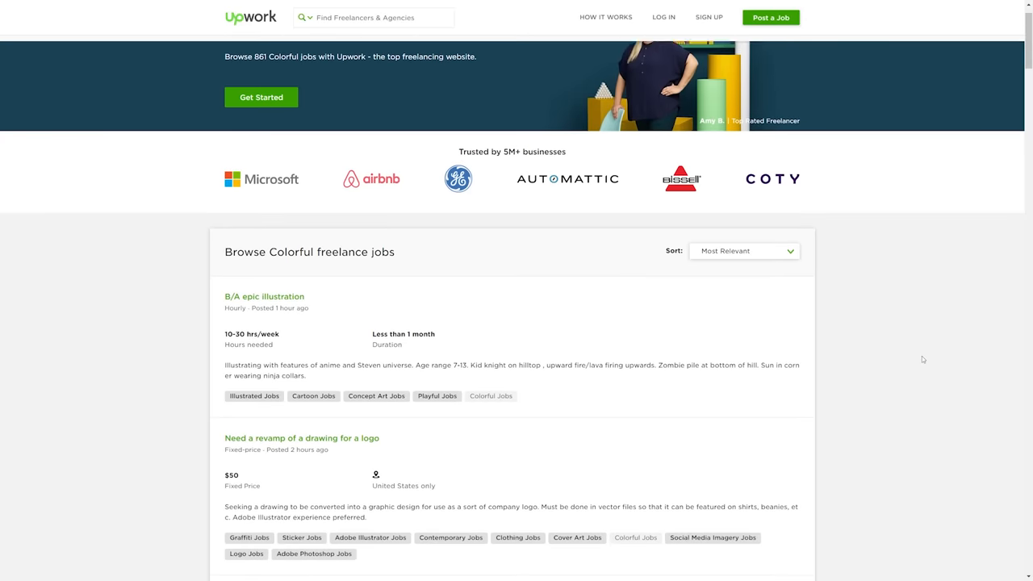
Scroll through Upwork's Colorful freelance job postings.
scroll(down, 3)
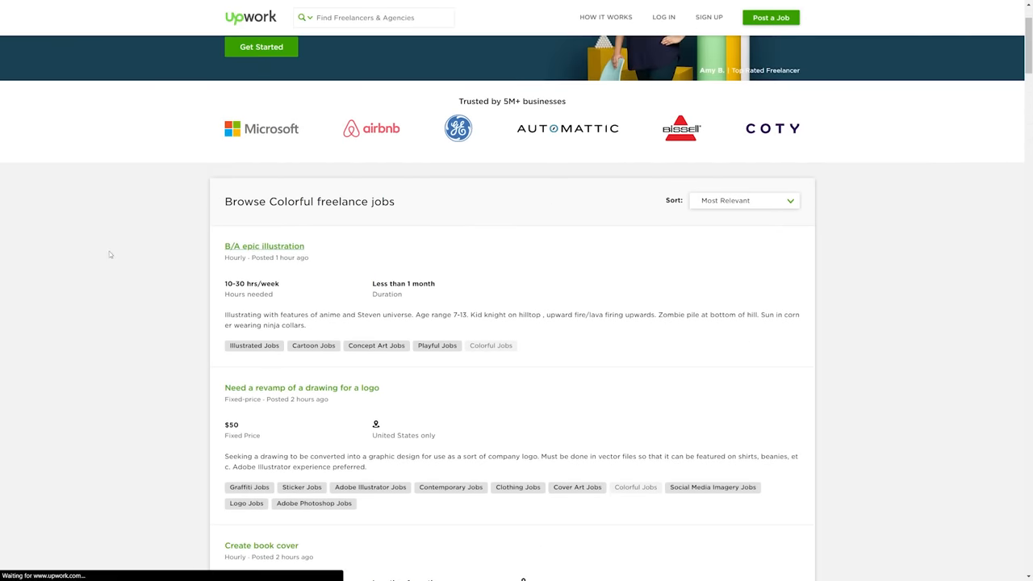
click(264, 245)
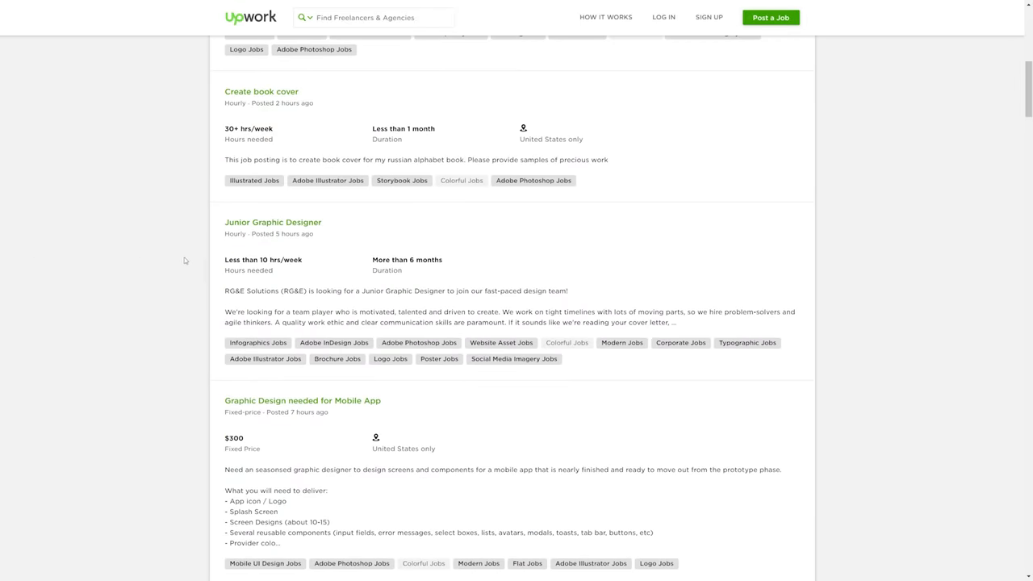
scroll(down, 3)
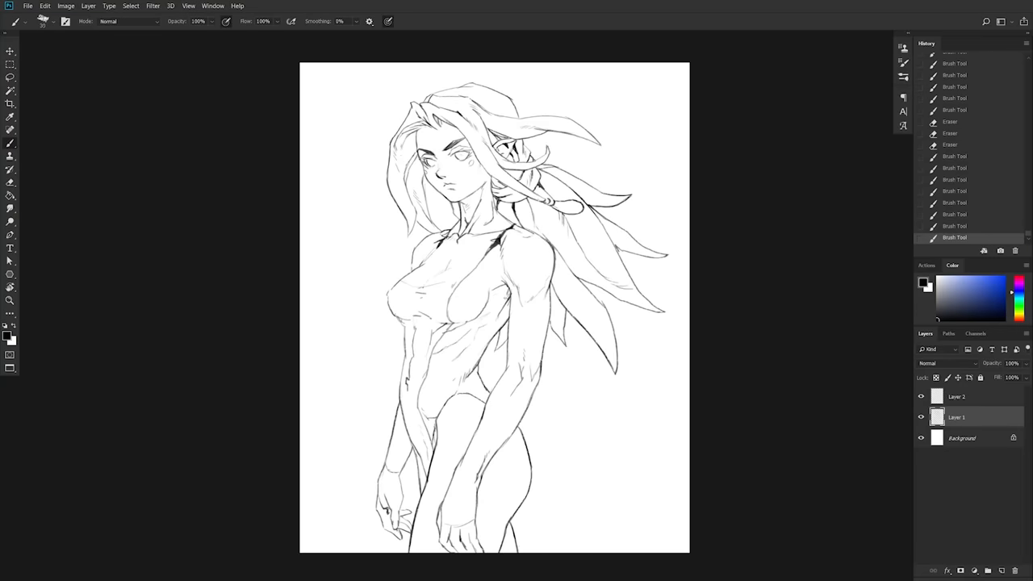
Ink collar lines around the neck and a centre seam down the bodysuit.
drag(503, 291, 480, 342)
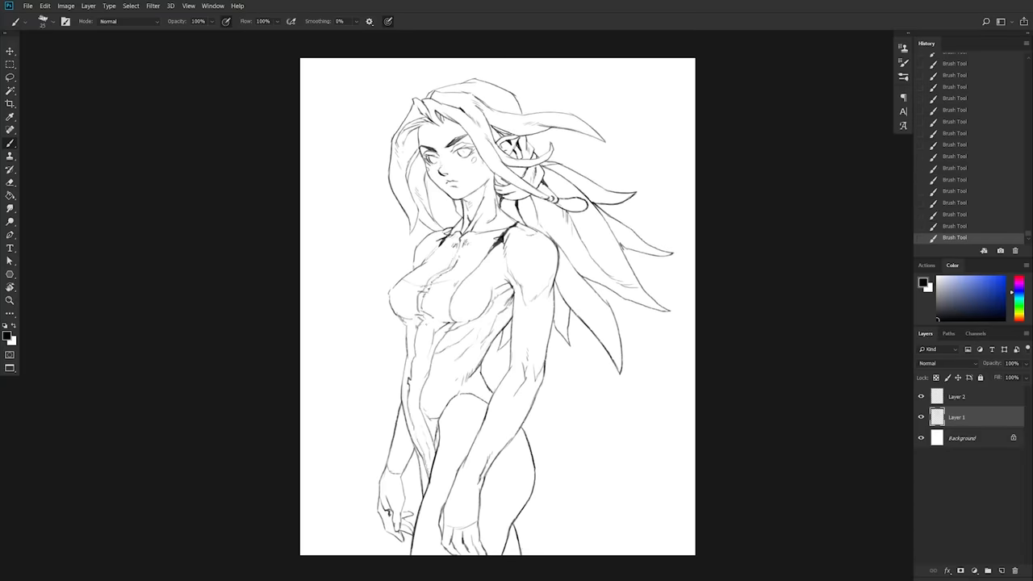
drag(428, 314, 417, 452)
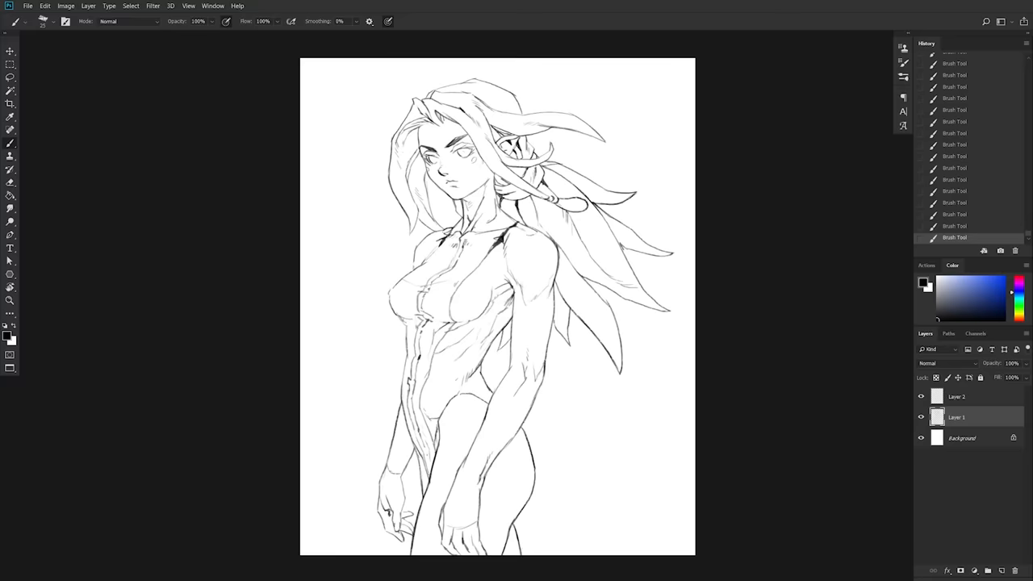
drag(468, 207, 484, 242)
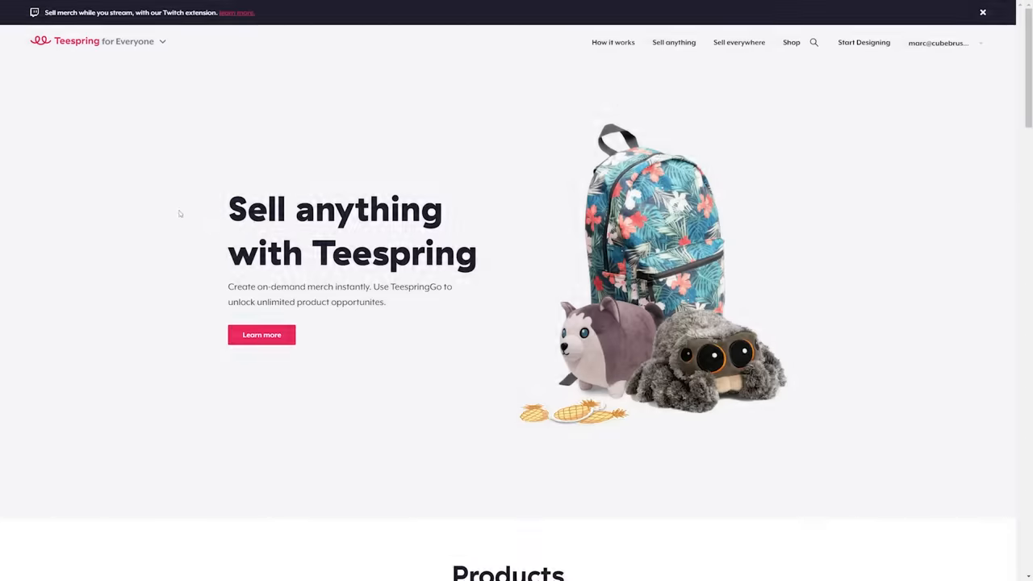
Scroll down the Teespring home page.
scroll(down, 3)
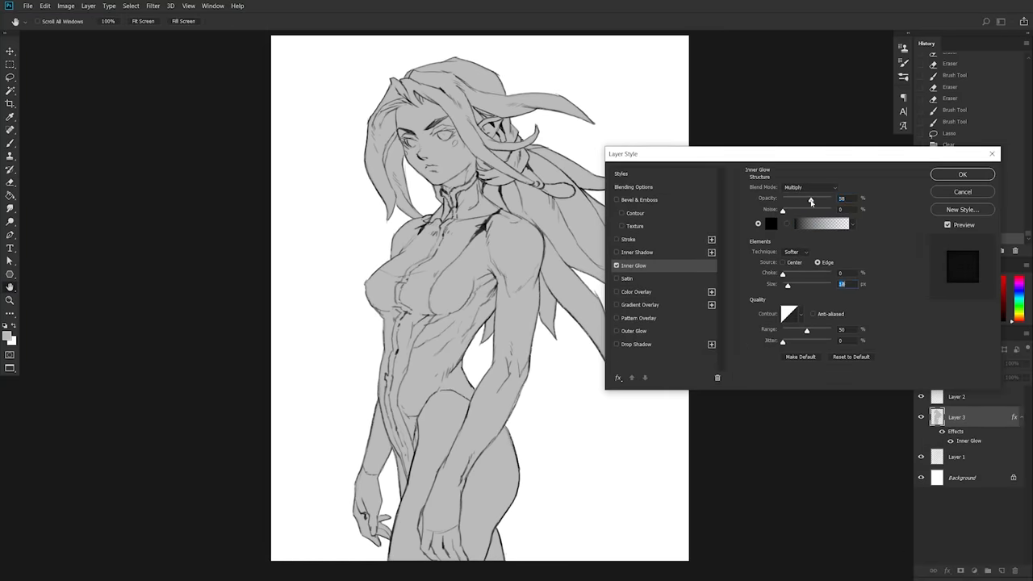
Apply the Inner Glow effect set to Multiply on the grey-filled figure layer.
click(961, 174)
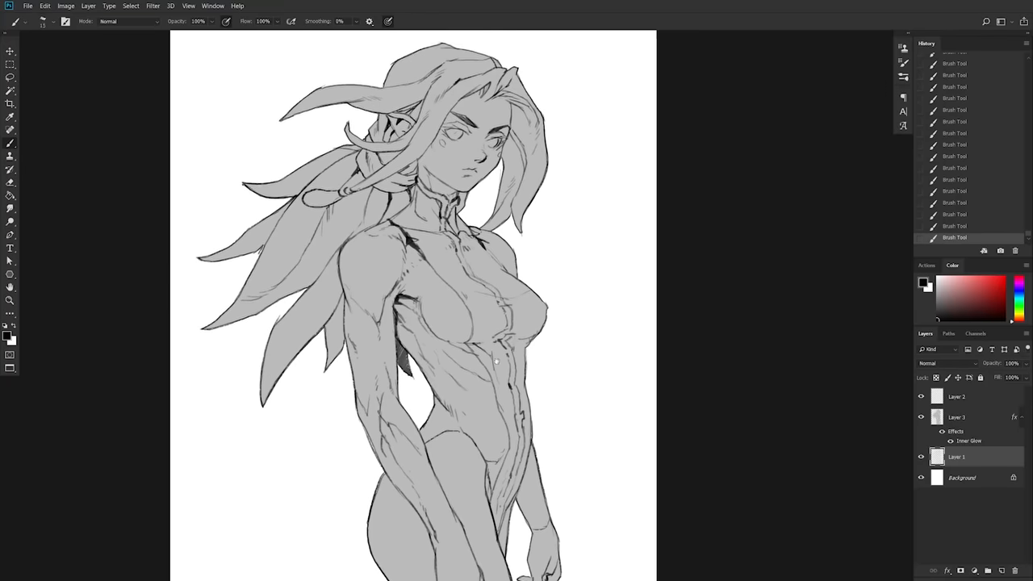
Scroll the canvas while painting soft shadows over the grey figure on a Multiply layer.
scroll(down, 3)
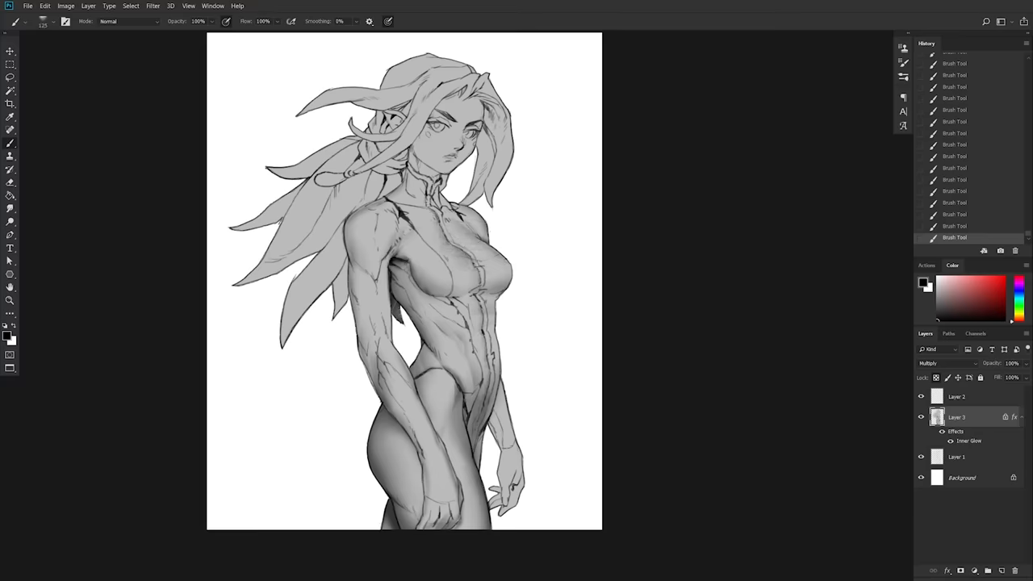
Brush darker shadows onto the torso, arms and hair of the mirrored figure.
drag(423, 174, 481, 427)
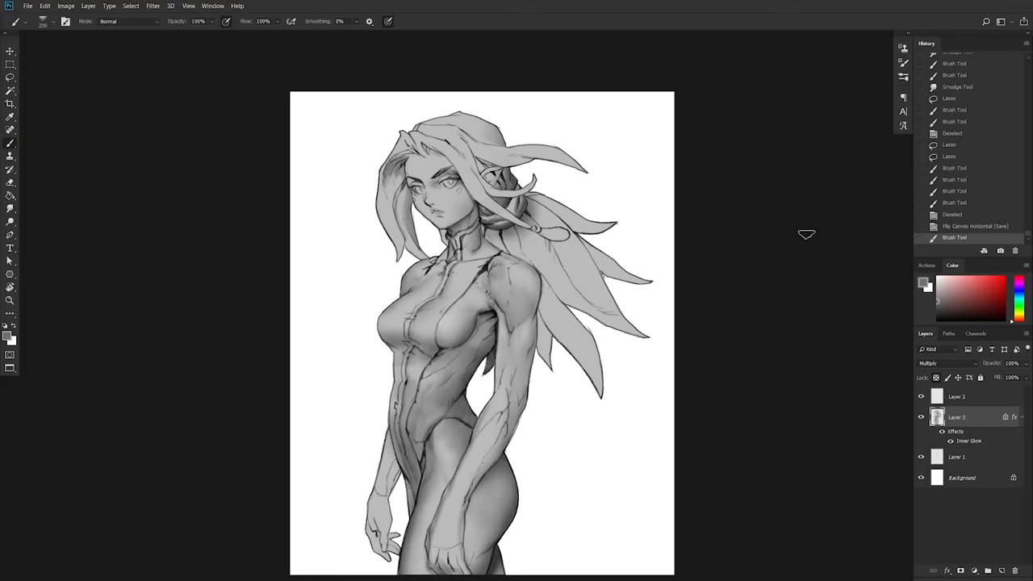
Smudge and blend the grey shading into a smooth, fully rendered monochrome body.
drag(435, 154, 468, 226)
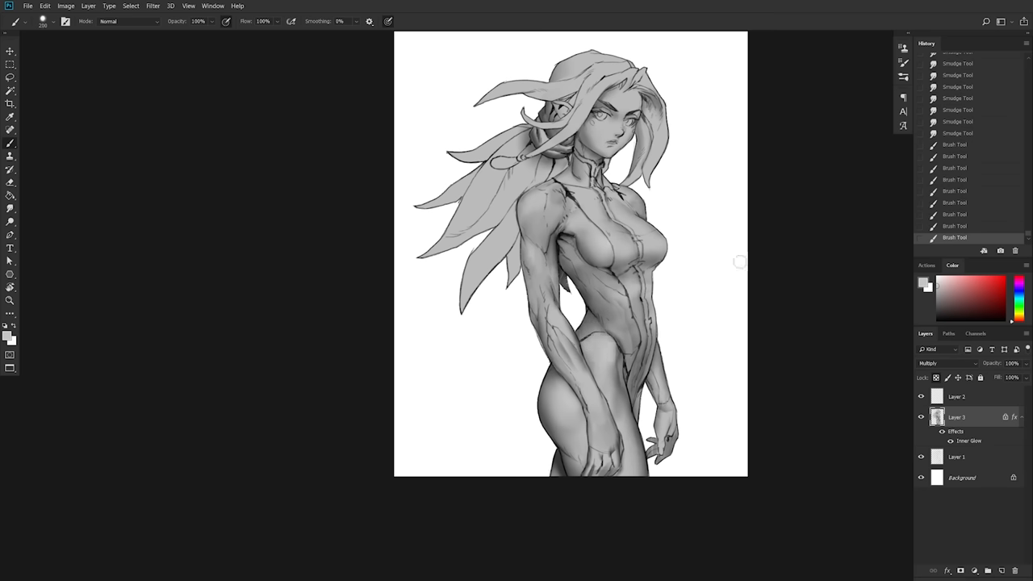
click(610, 310)
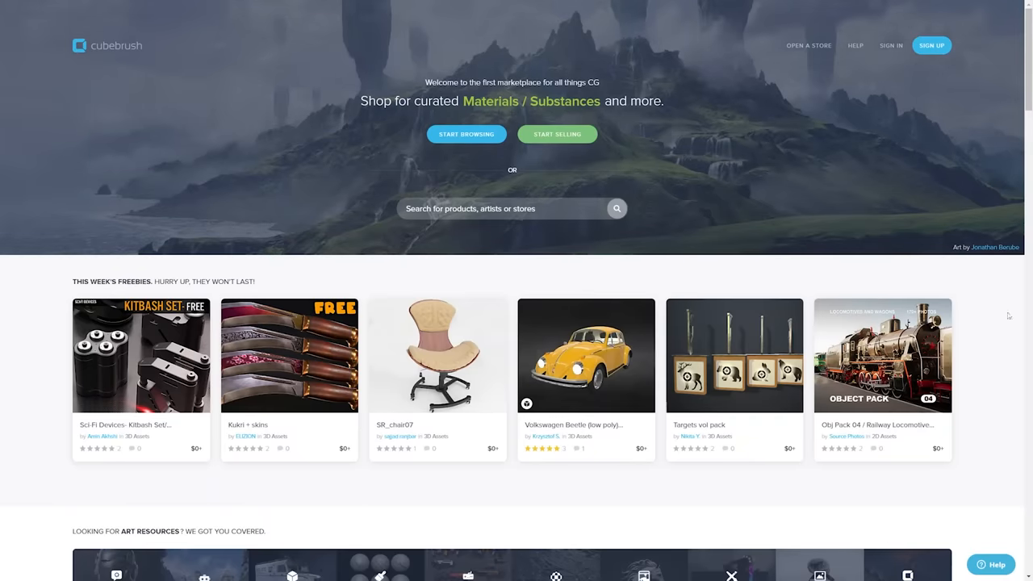
Dismiss the free resources popup and scroll Marc Brunet's store toward the affiliate Partner page.
scroll(down, 3)
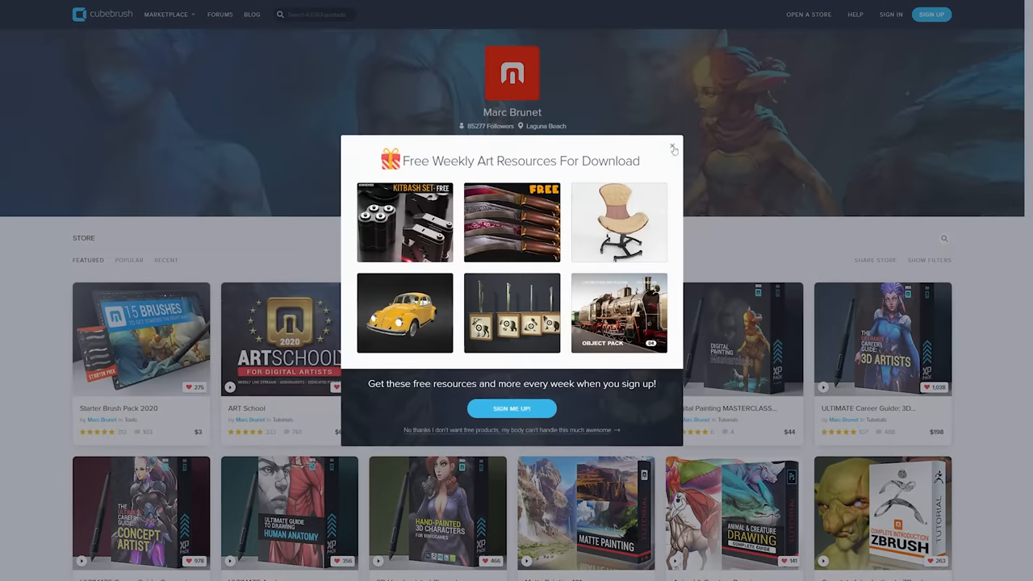
click(673, 149)
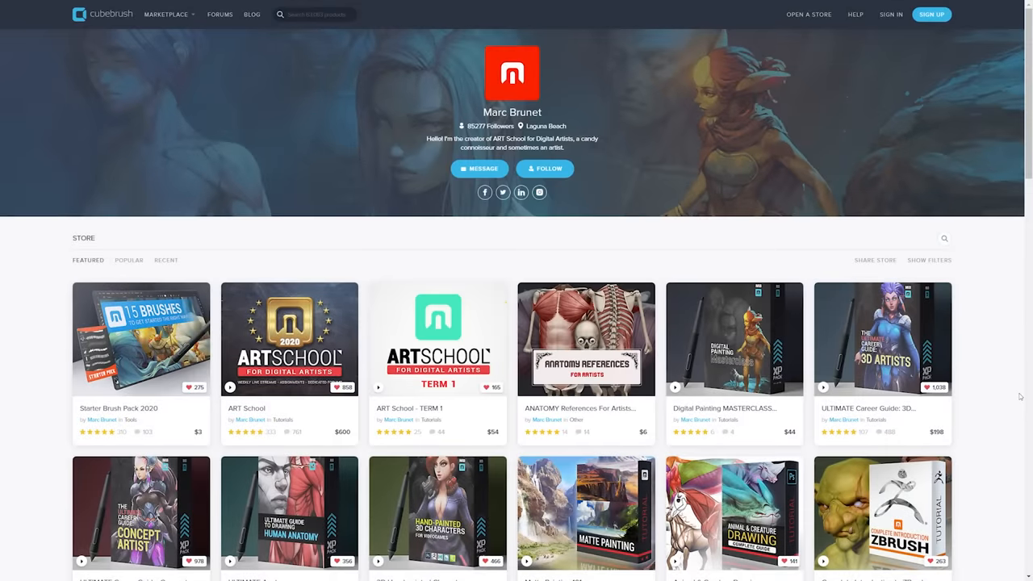
mouse_move(1013, 427)
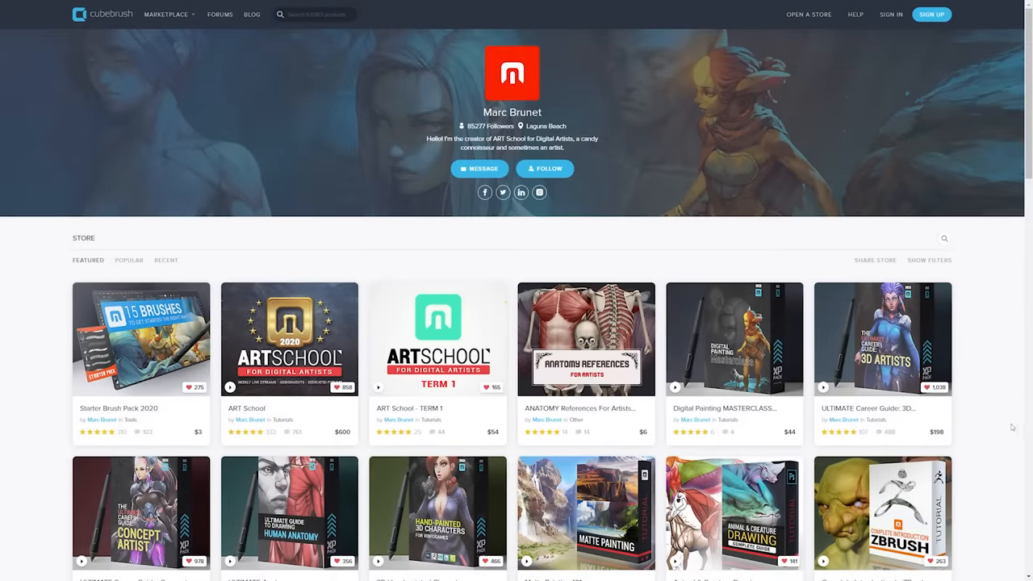
scroll(down, 3)
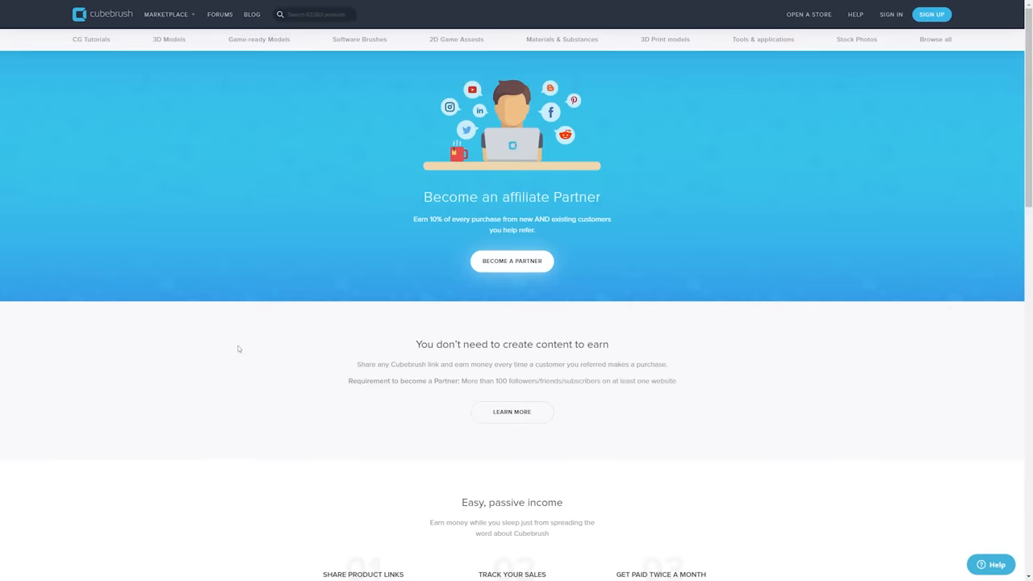
click(931, 13)
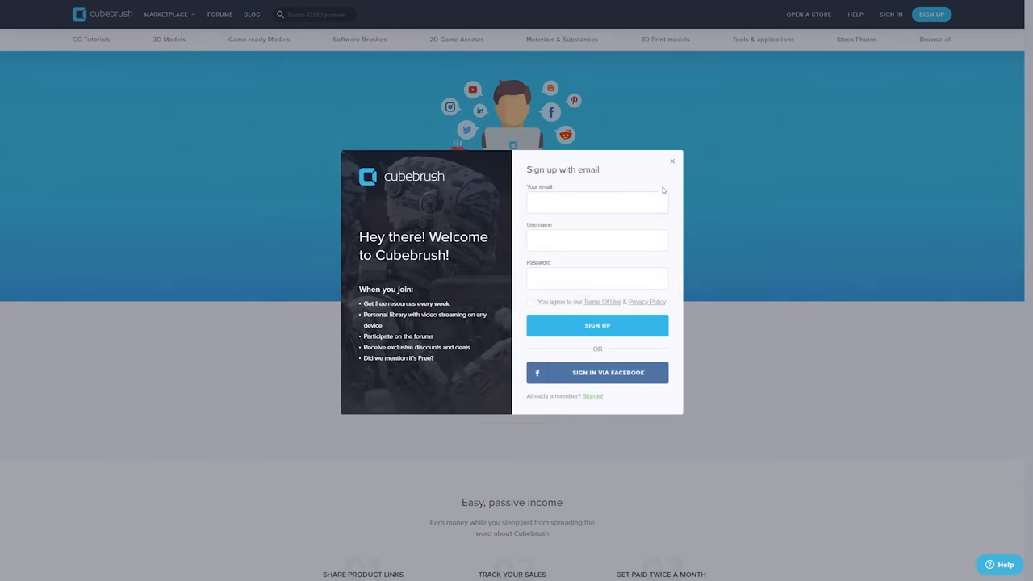
click(671, 161)
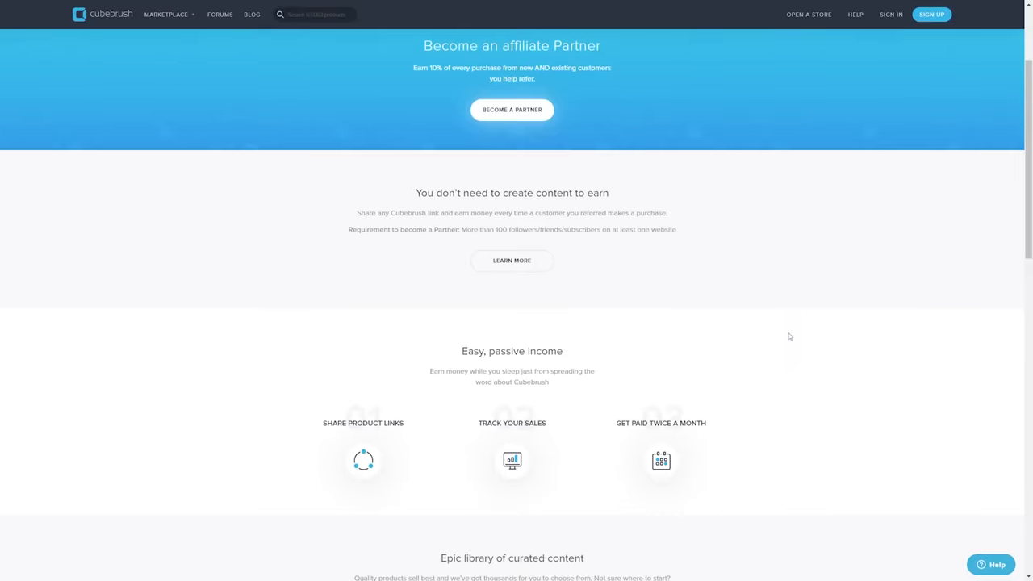
scroll(down, 3)
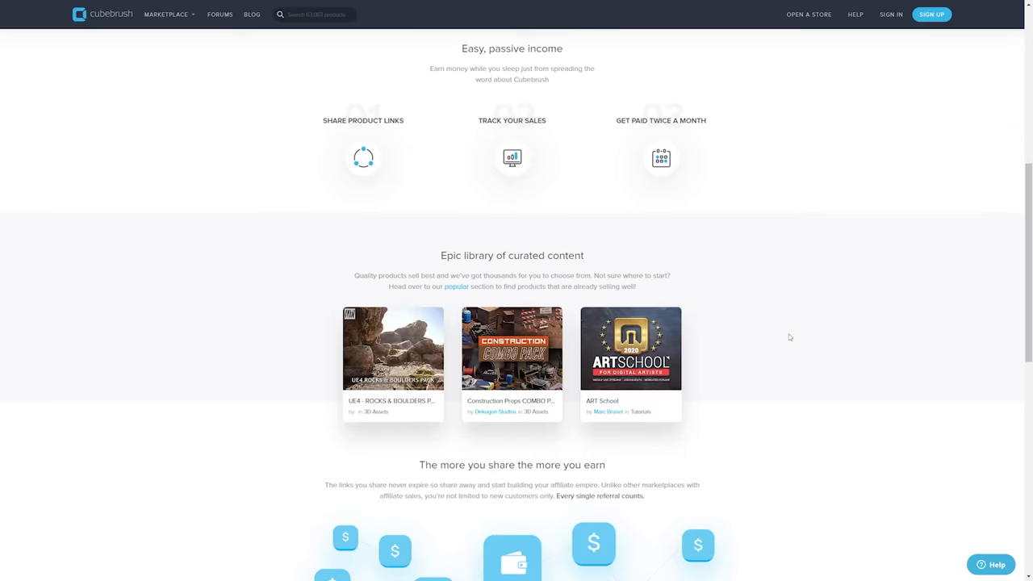
scroll(down, 3)
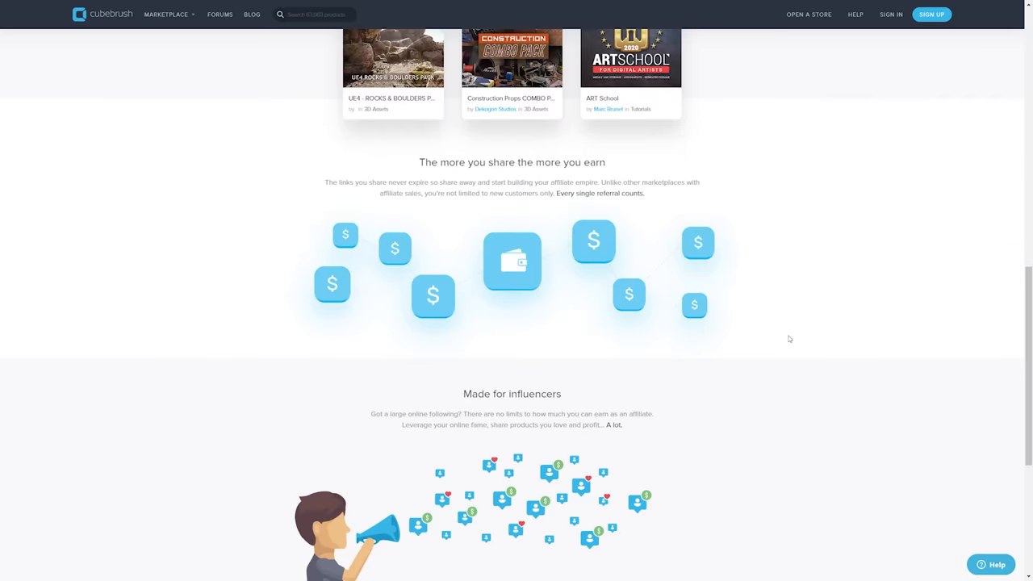
scroll(down, 3)
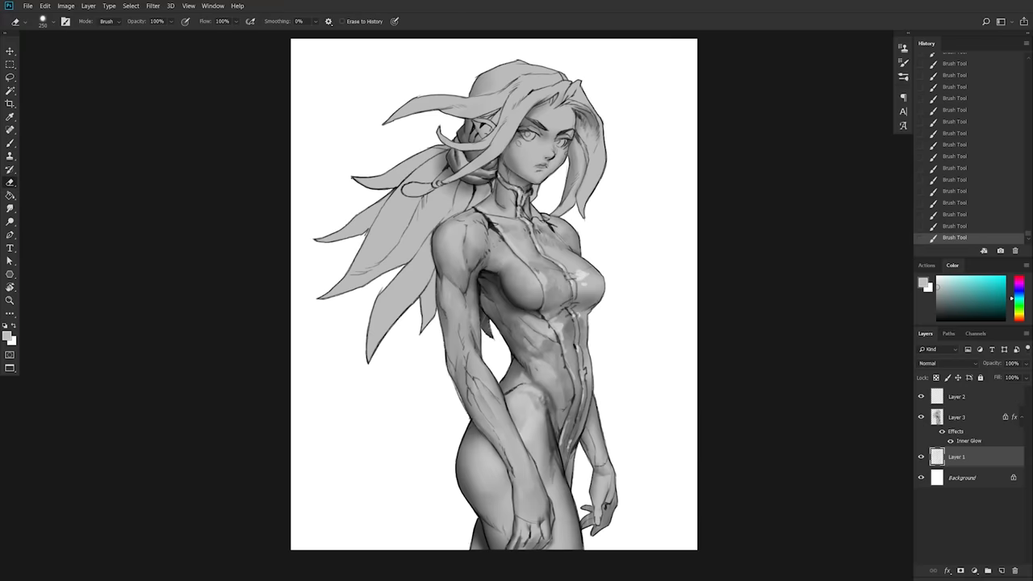
click(956, 416)
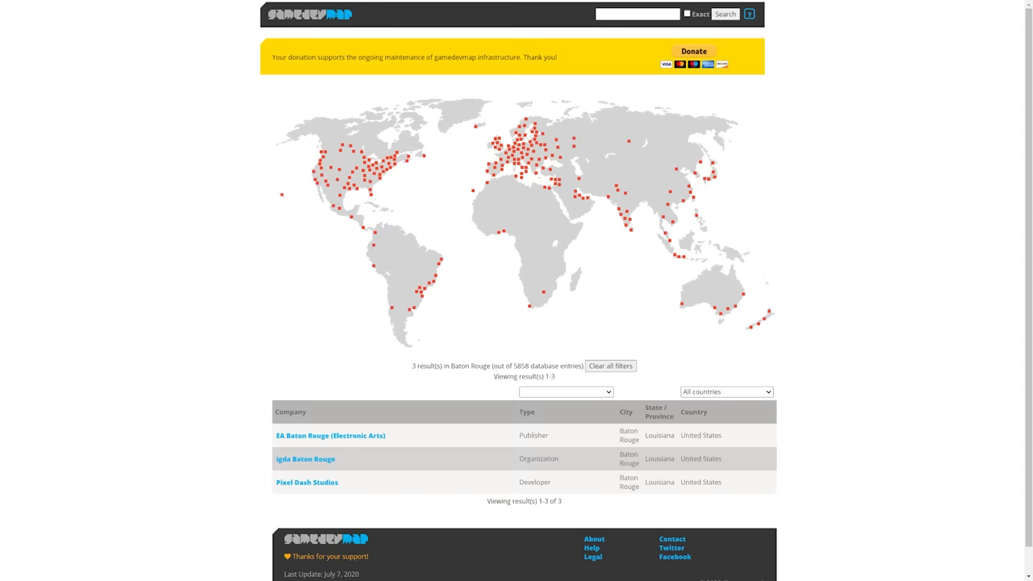
mouse_move(316, 187)
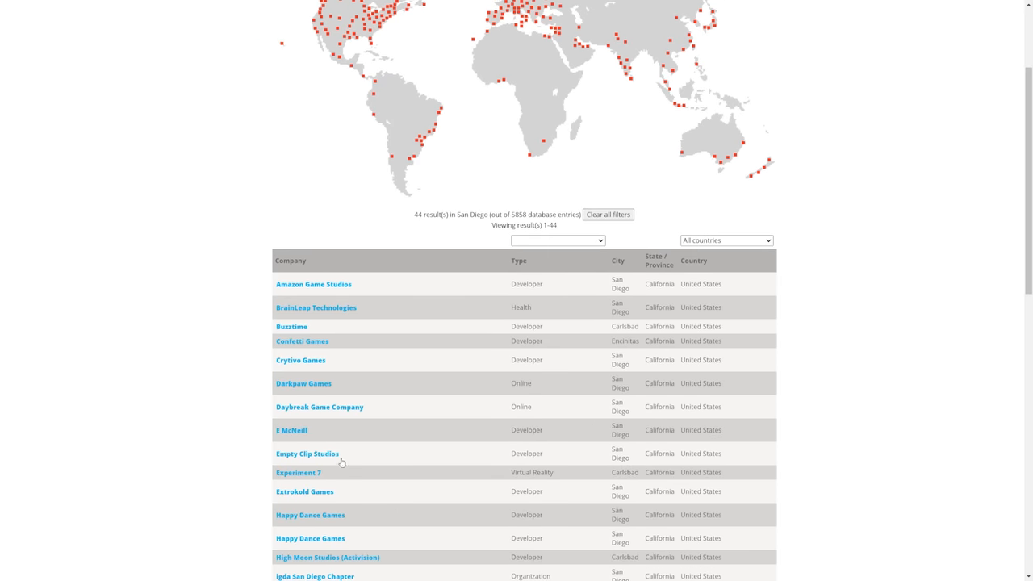
Scroll past the world map to the table of 44 San Diego companies.
scroll(down, 3)
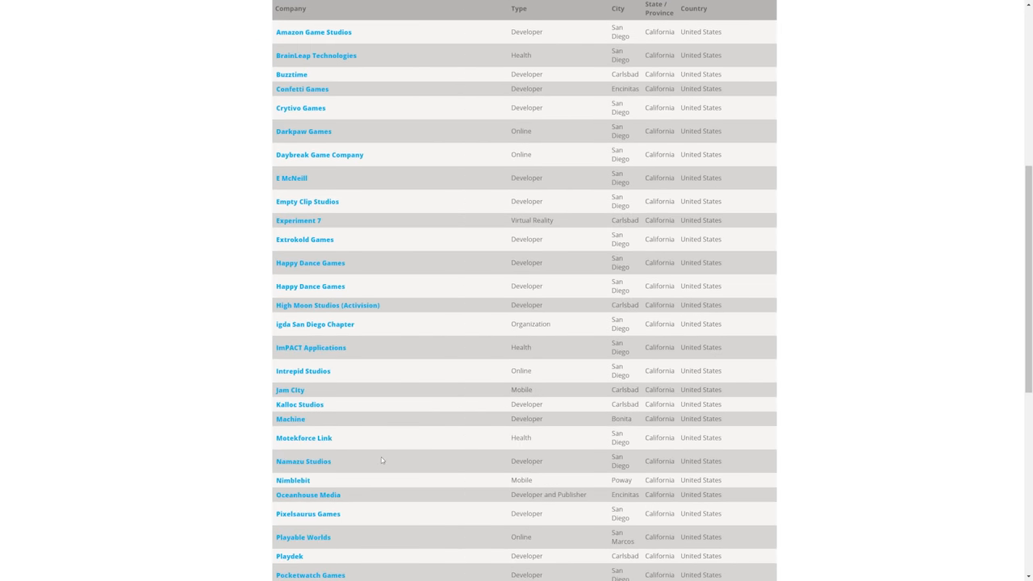
scroll(down, 3)
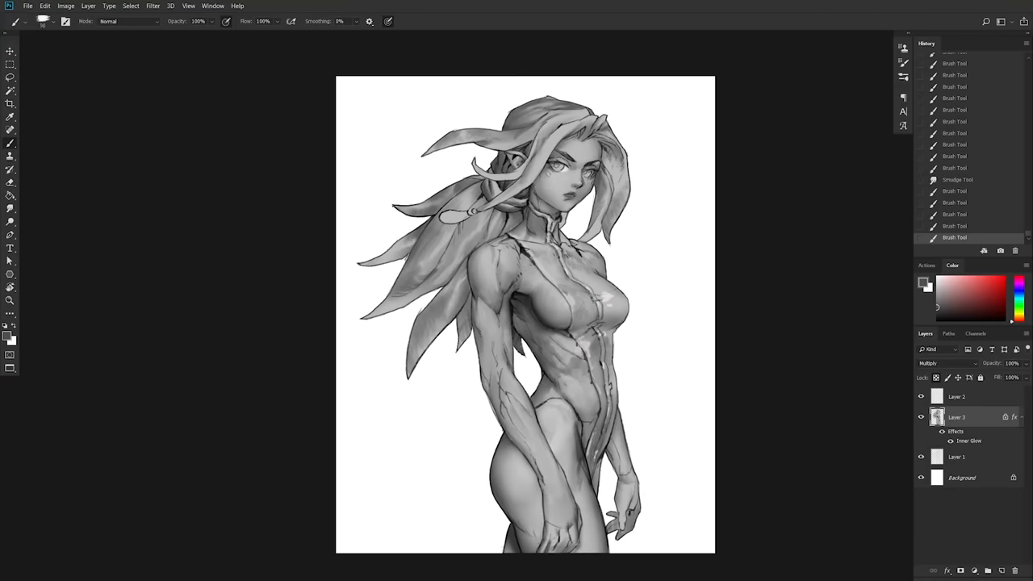
Flip the canvas horizontally via Image > Image Rotation to check the face shading.
click(1018, 298)
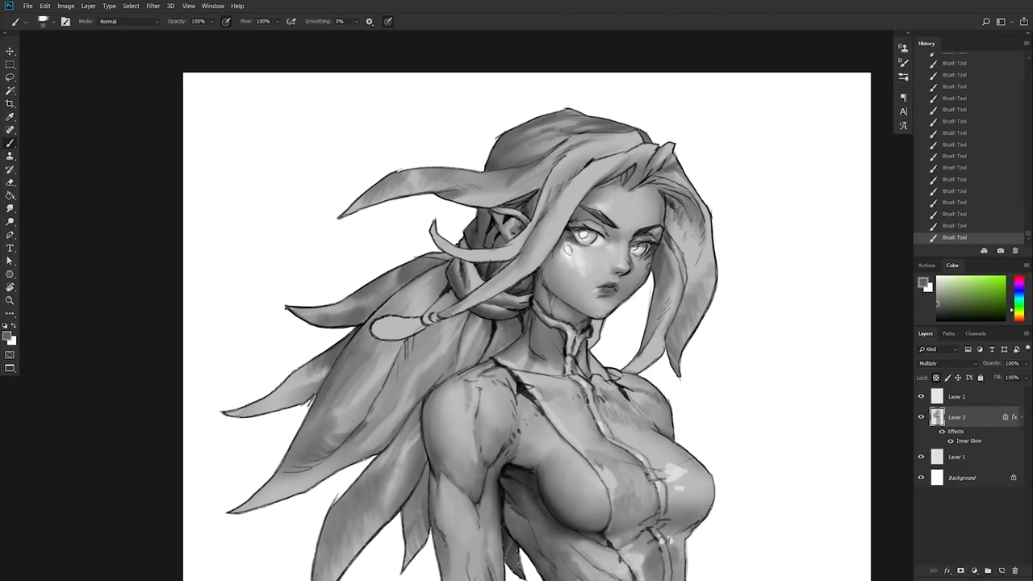
click(1018, 319)
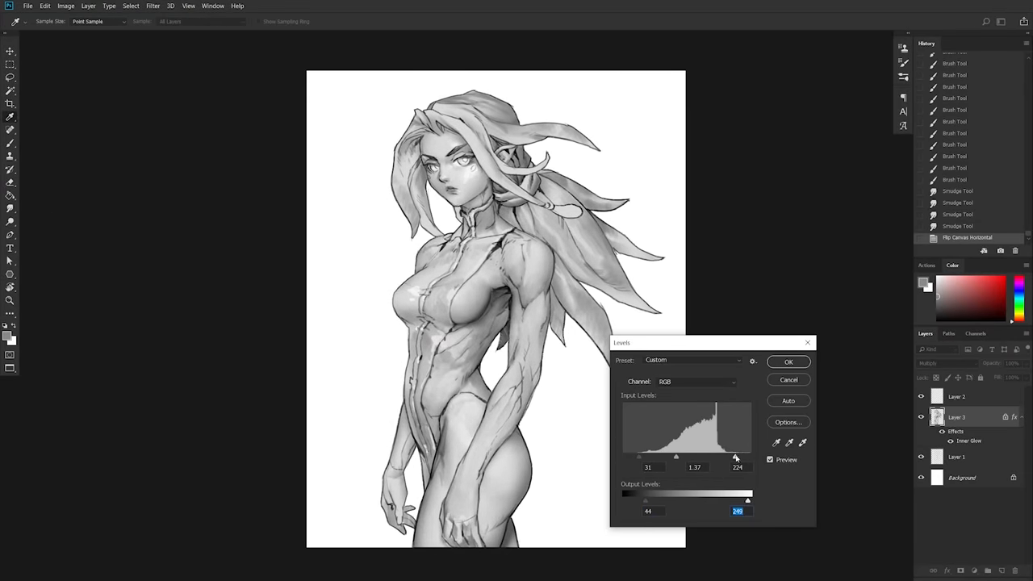
Lift the darkest Levels tones to lighten the figure's shadows and confirm.
drag(736, 457, 726, 456)
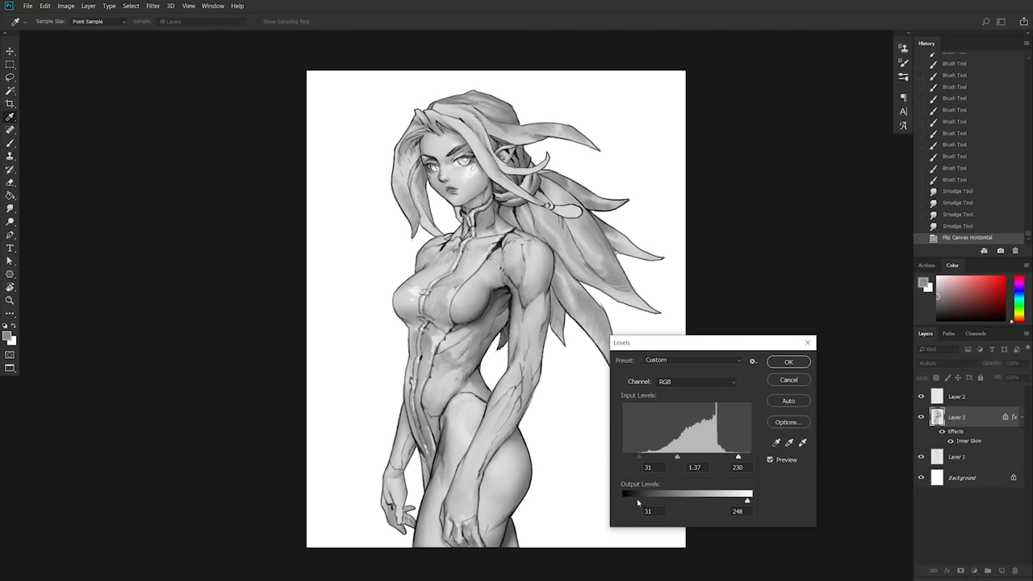
click(787, 361)
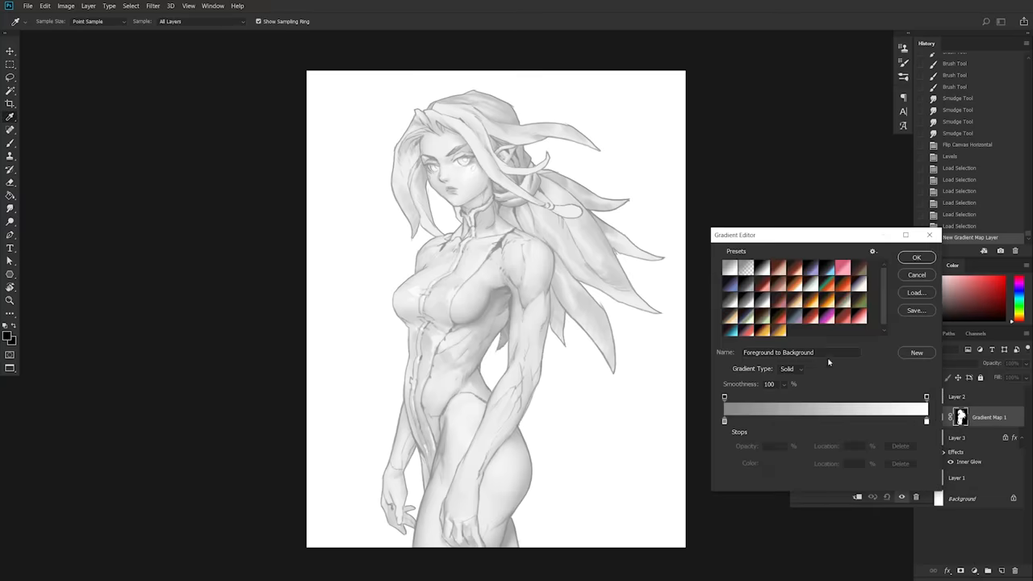
Apply gradient maps giving blue-grey skin and a cyan bodysuit.
click(779, 267)
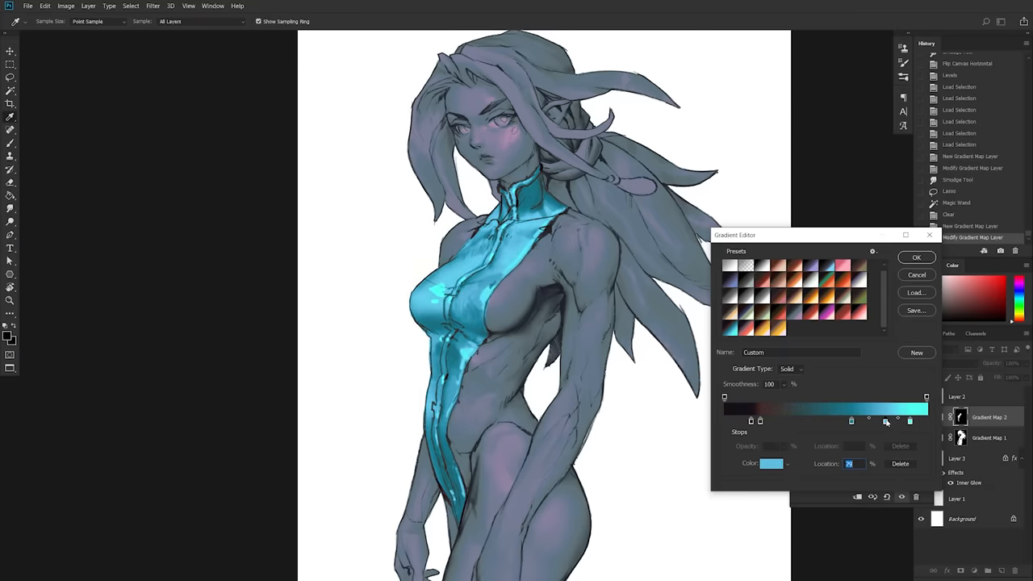
click(917, 256)
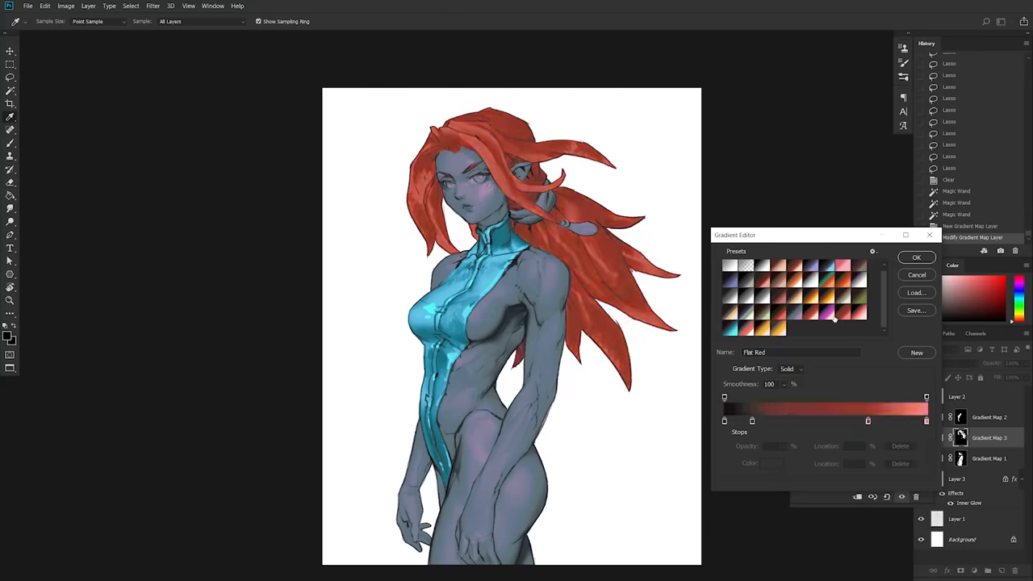
Switch the hair gradient from an orange preset to a white preset and confirm it.
click(761, 326)
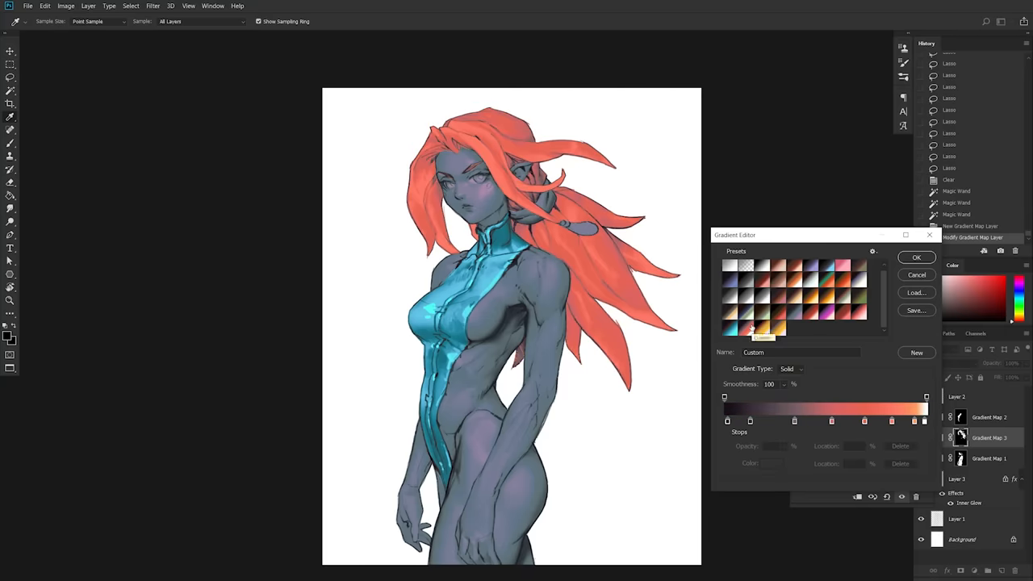
click(794, 420)
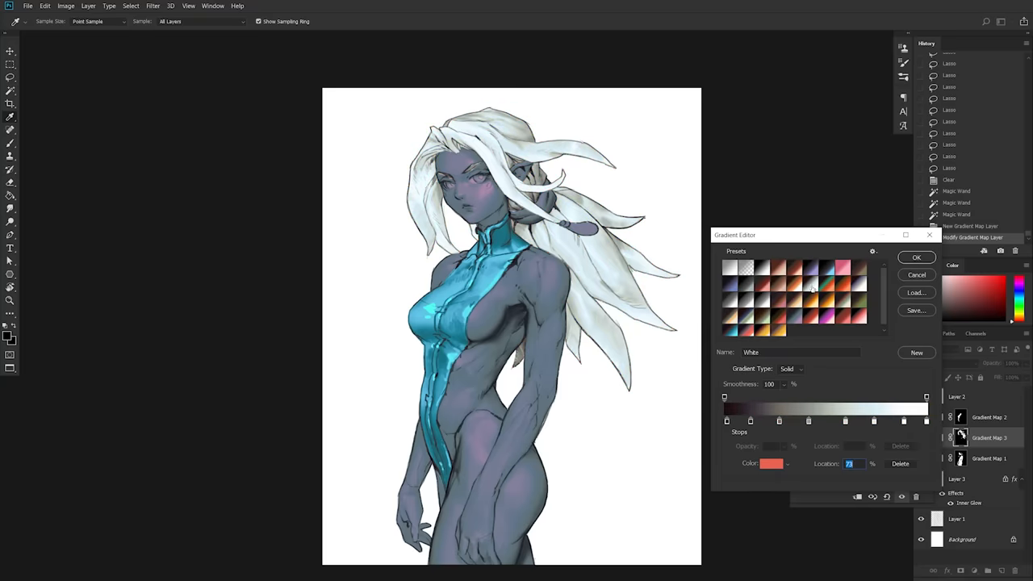
click(916, 257)
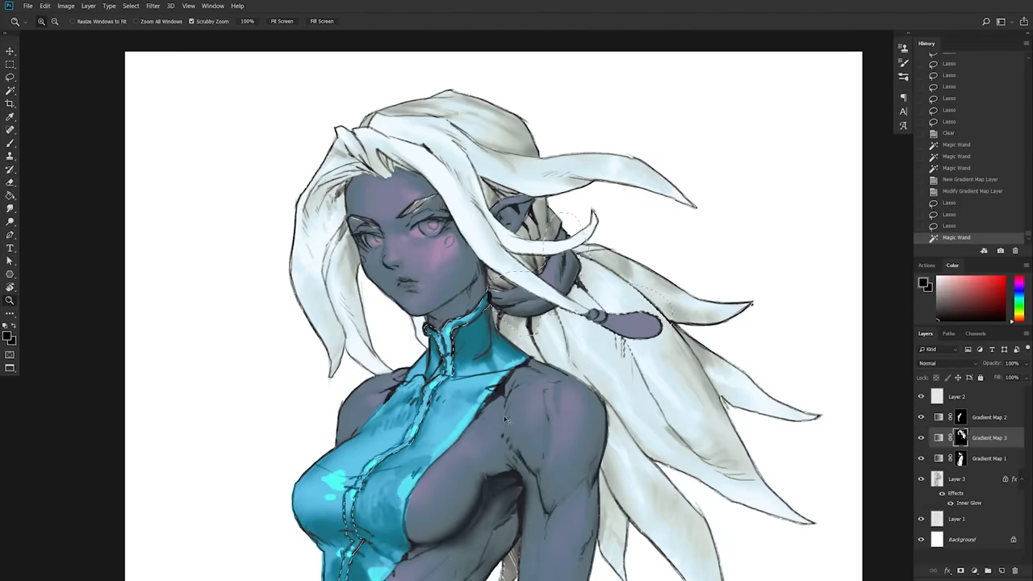
Magic Wand the ribbon and trim, then set their gradient stops to gold highlights and reddish-brown shadows.
click(10, 77)
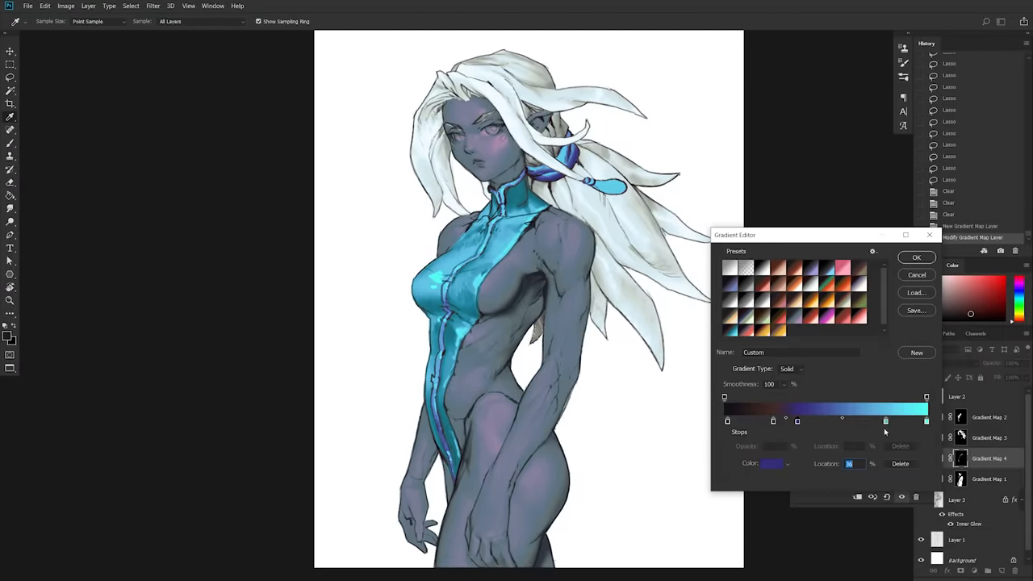
click(771, 463)
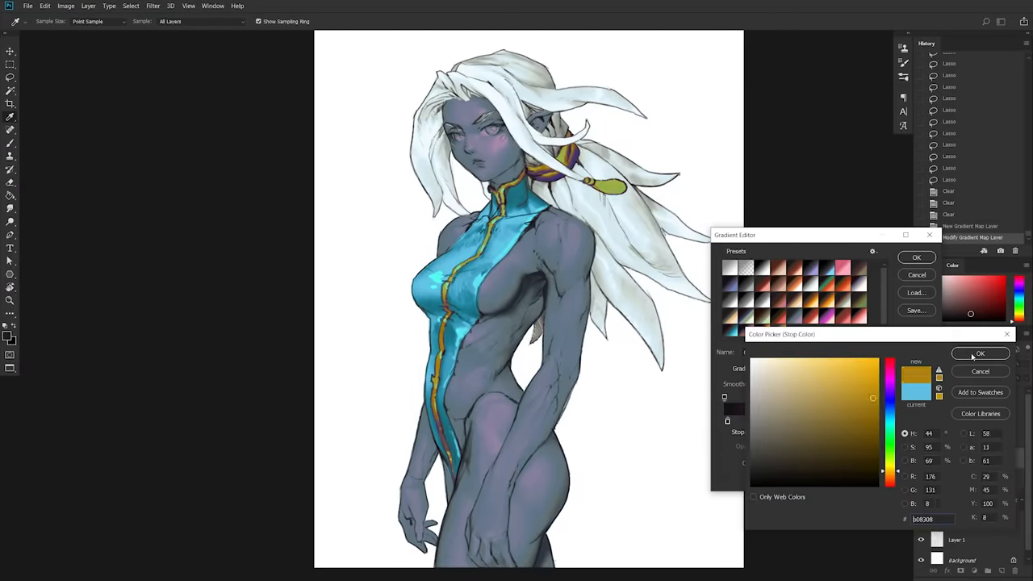
click(979, 353)
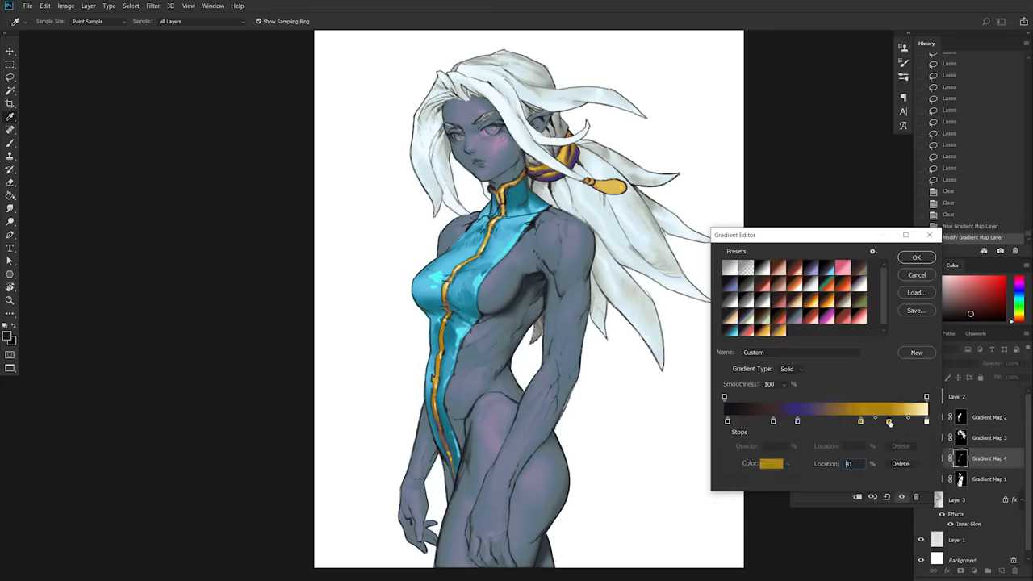
click(771, 463)
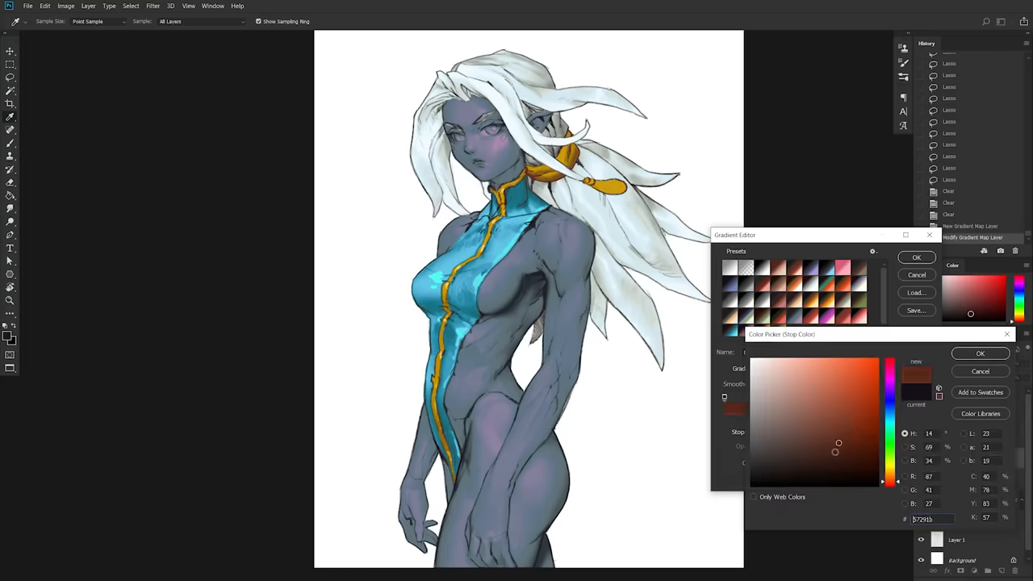
click(822, 423)
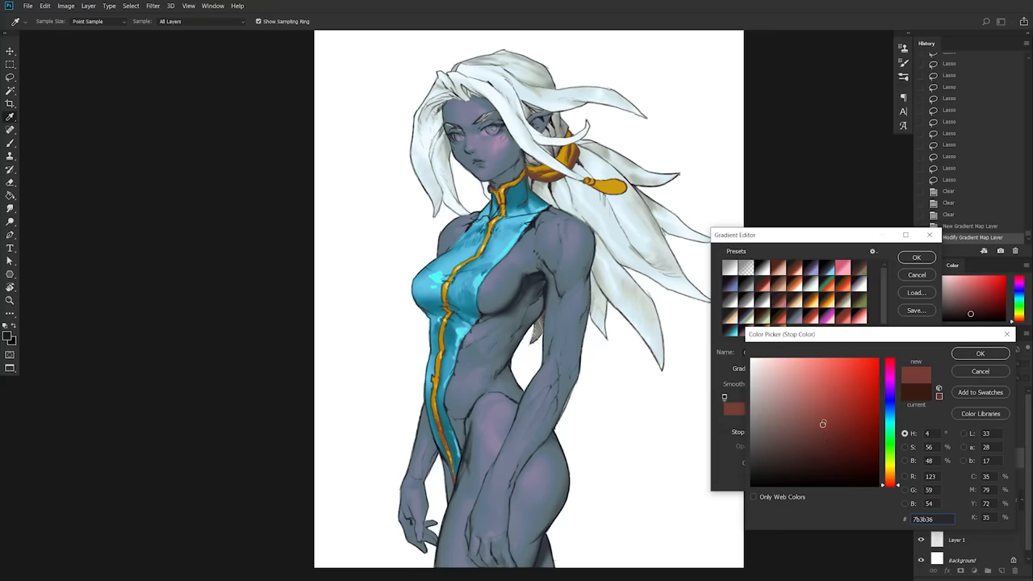
click(980, 354)
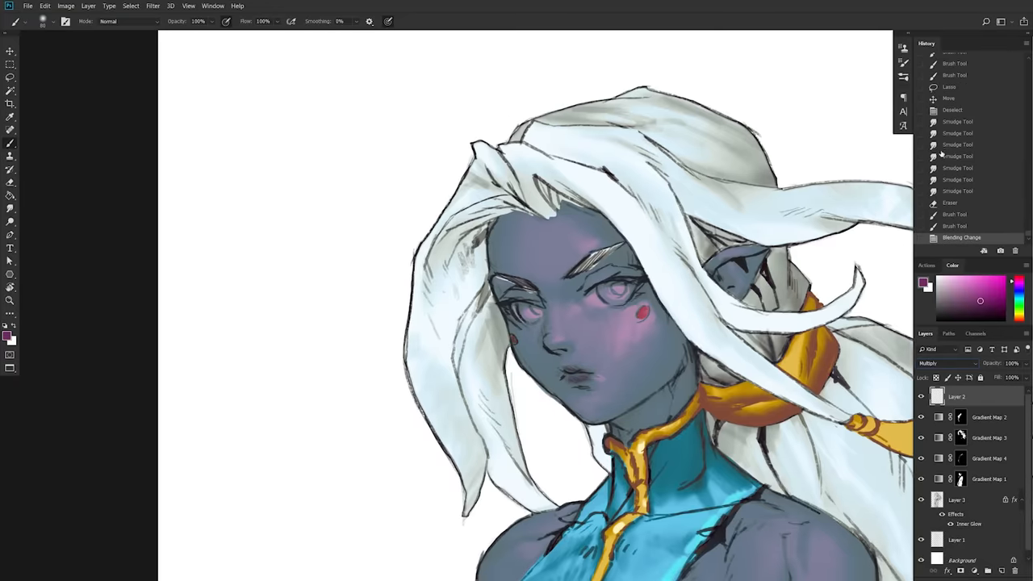
Dab pink blush on the second cheek and paint the eyes with a pale cyan glow on a new layer.
click(594, 371)
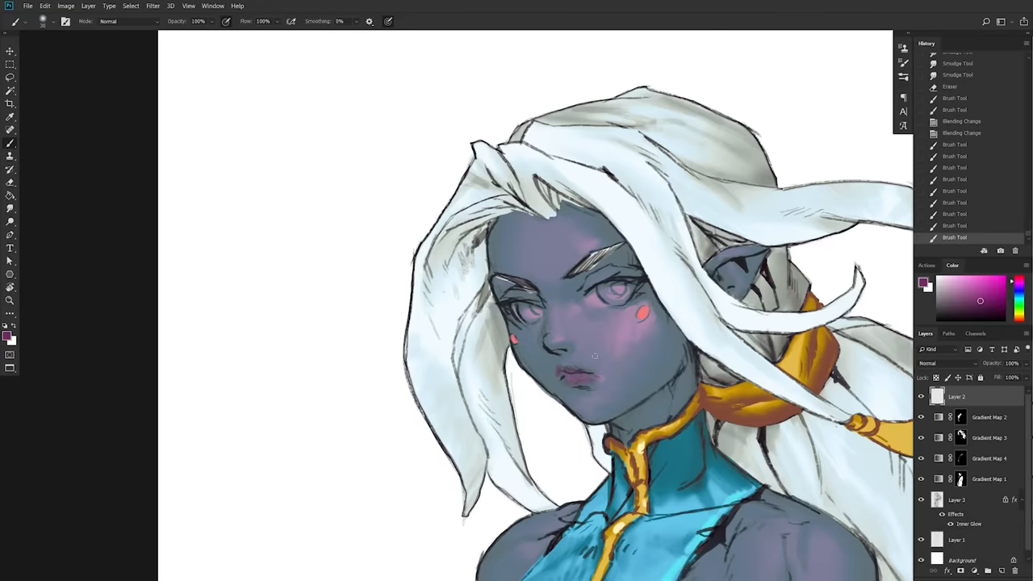
drag(573, 371, 600, 371)
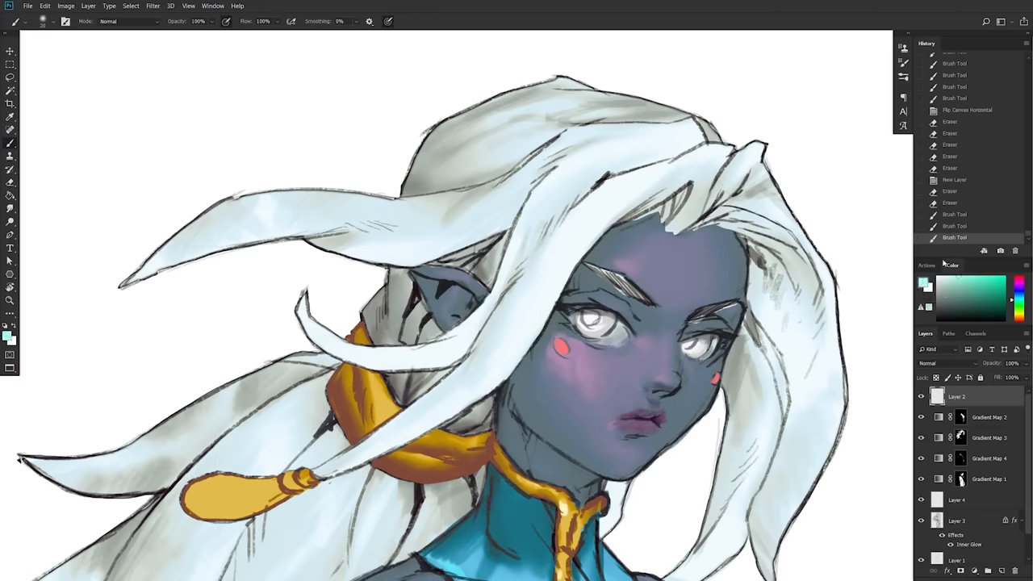
click(594, 323)
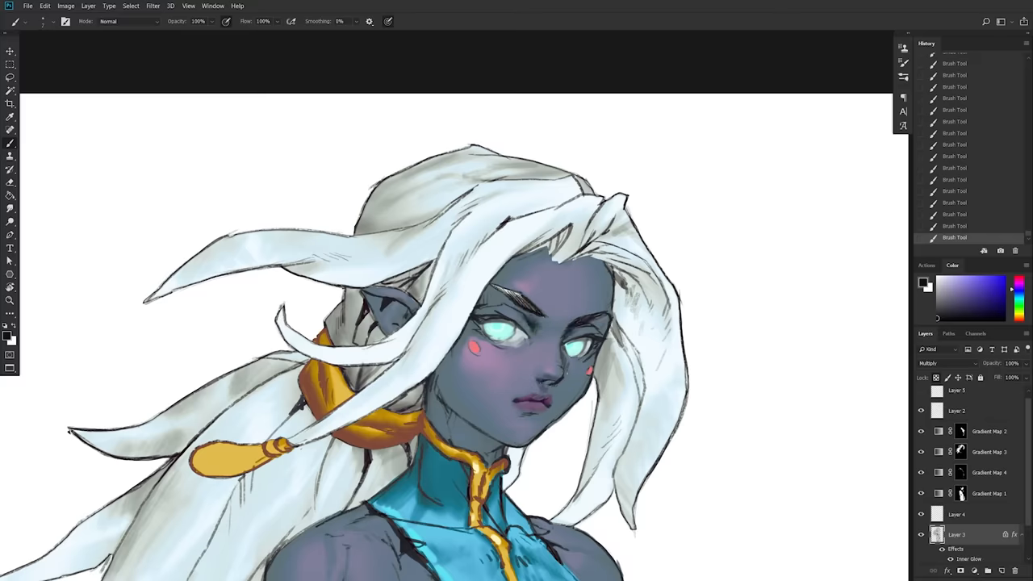
click(66, 7)
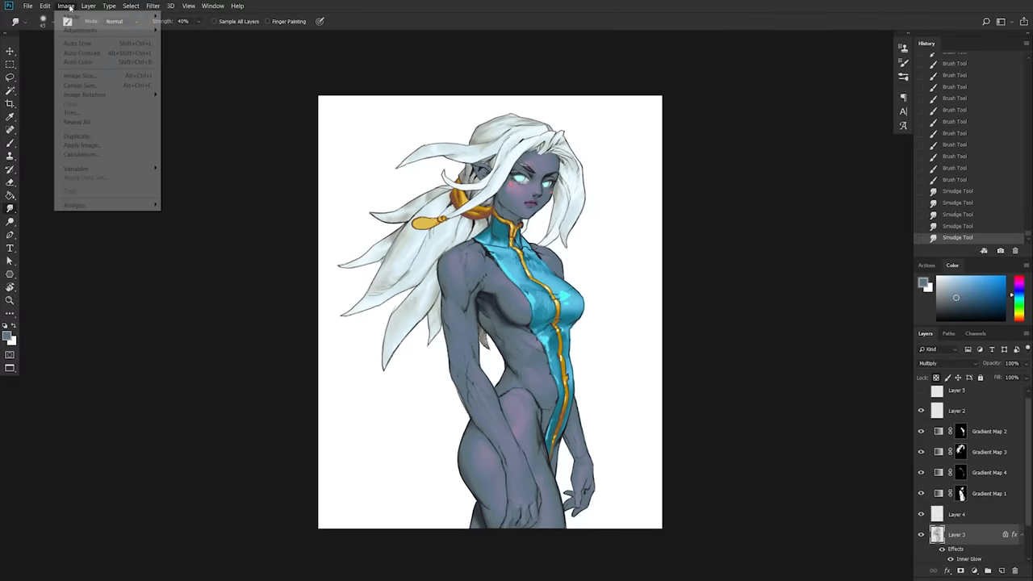